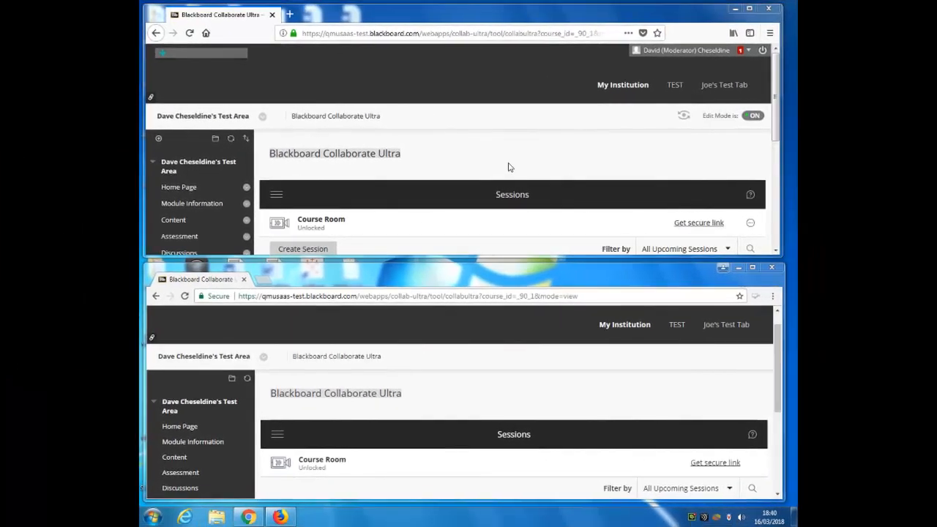
pyautogui.moveTo(480, 407)
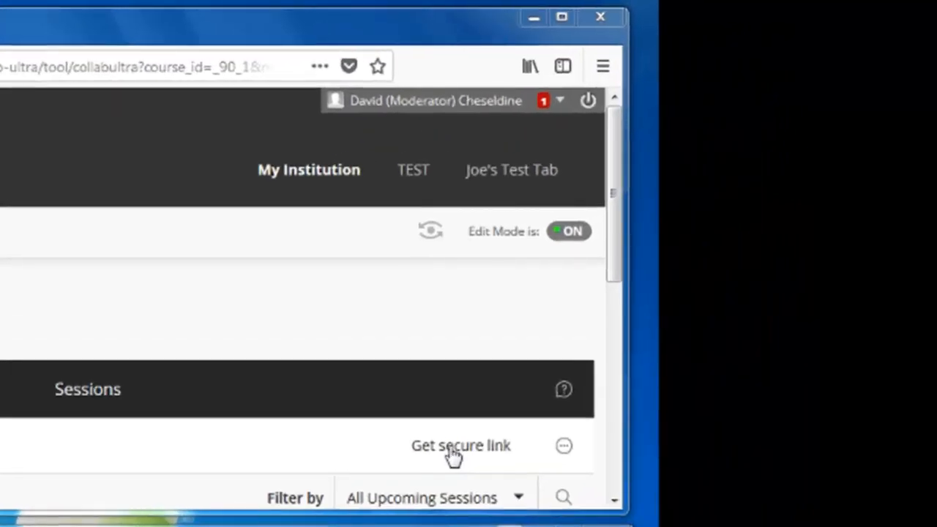
# Show the Course Room session's options menu offering Join Course Room in both browsers
pyautogui.click(460, 446)
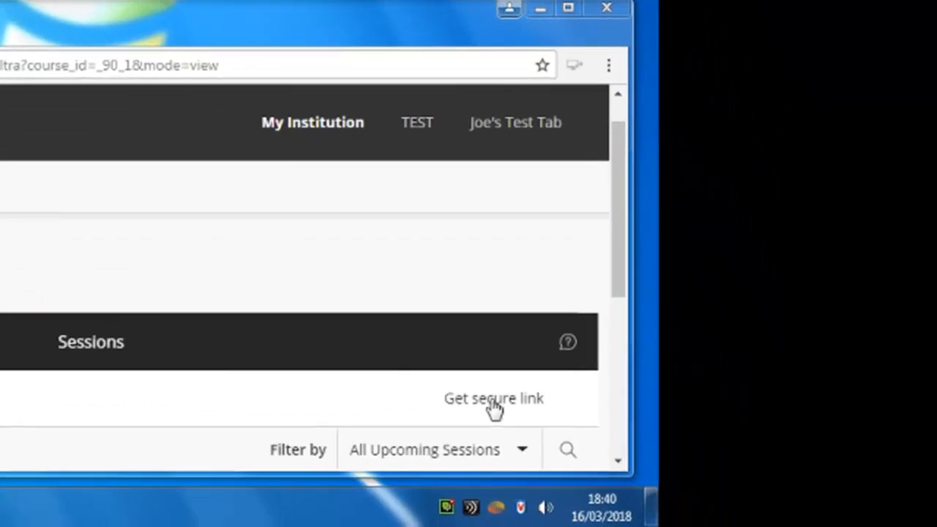
pyautogui.click(494, 398)
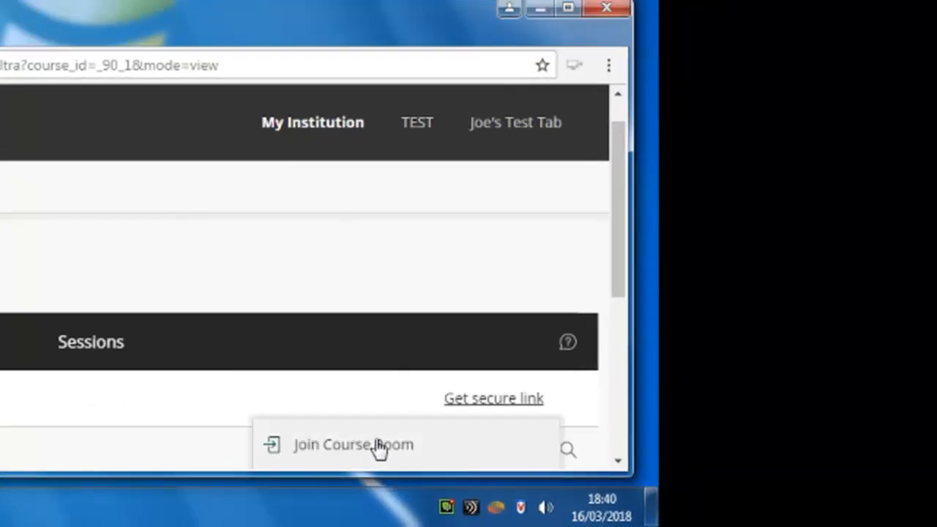
# Join the Course Room session and lower the participant's raised hand
pyautogui.click(353, 446)
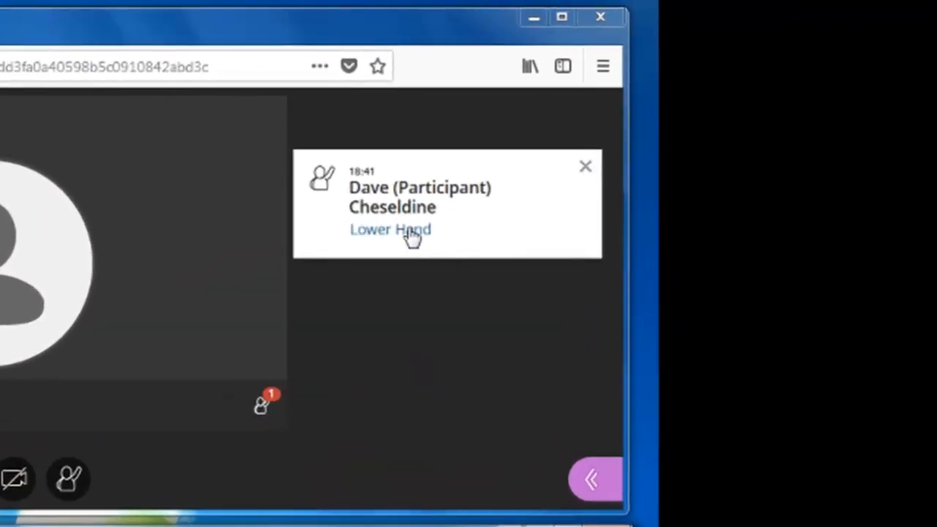
pyautogui.click(390, 228)
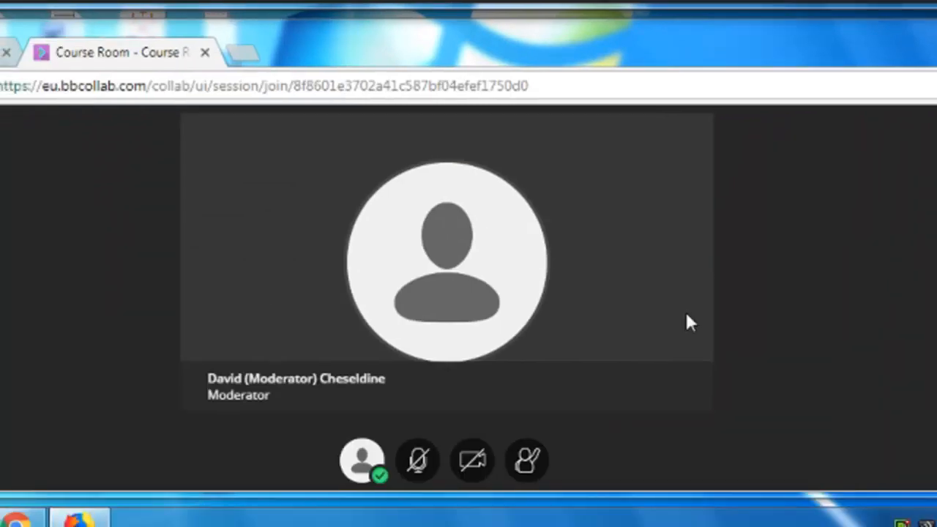
pyautogui.moveTo(528, 460)
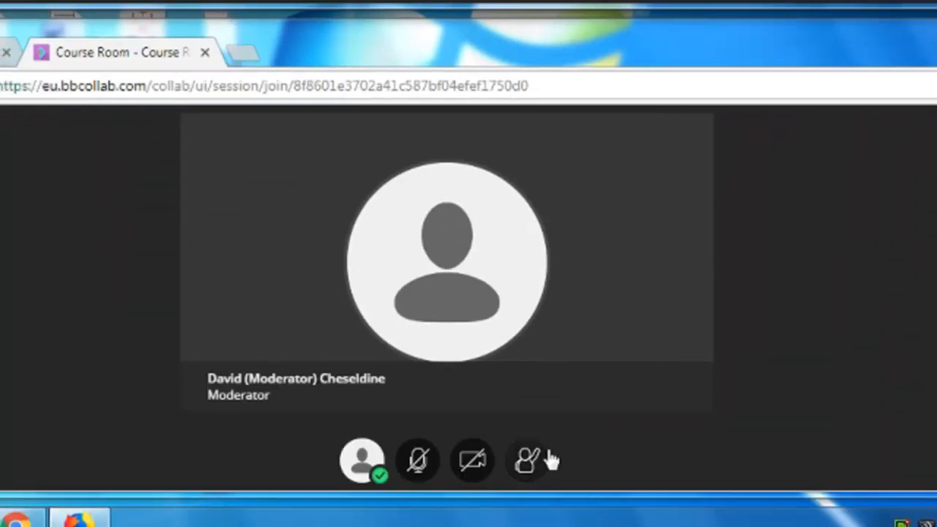
pyautogui.moveTo(615, 446)
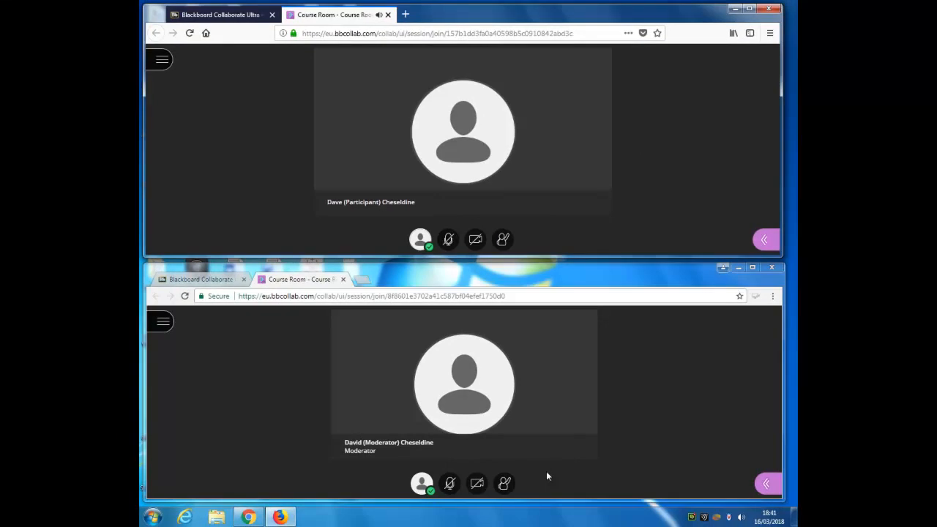
pyautogui.moveTo(650, 466)
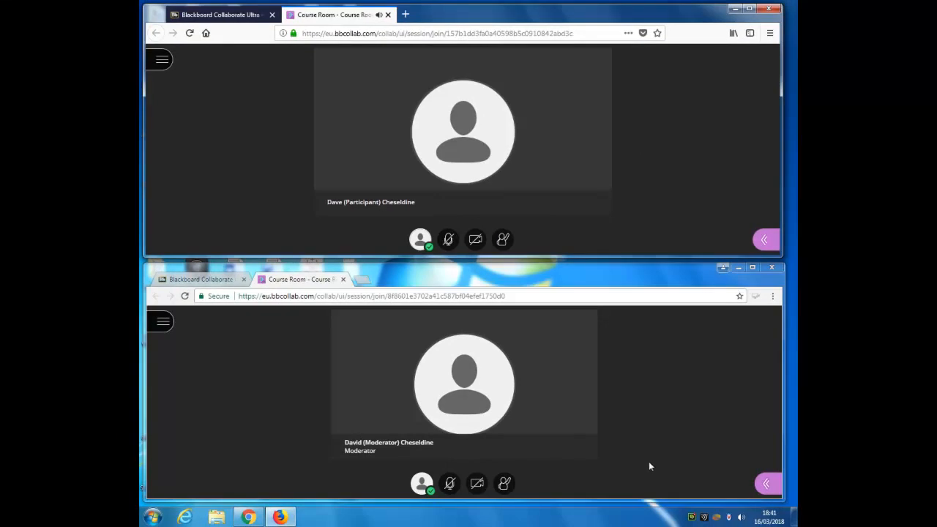
# Post 'Hi Everyone' from the participant and the moderator's reply 'Hi Dave' in the Everyone chat
pyautogui.click(606, 483)
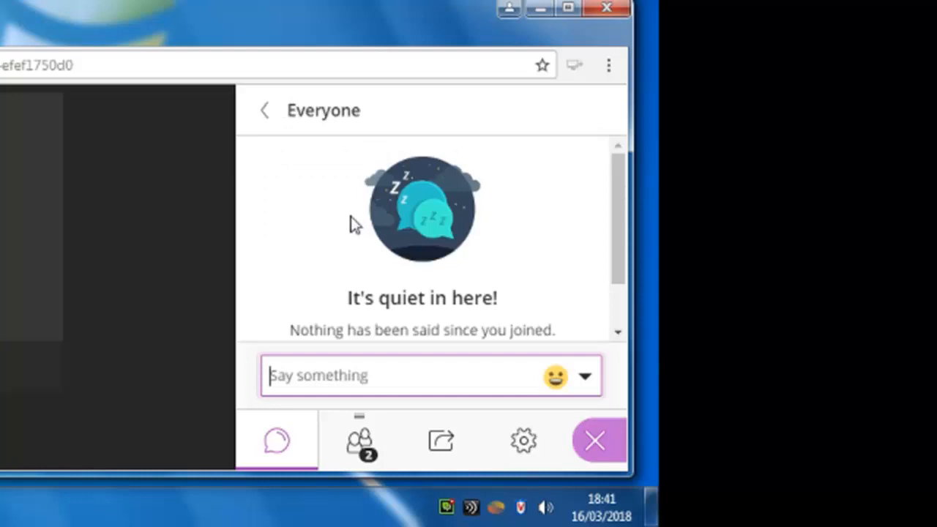
pyautogui.write('Hi Ev')
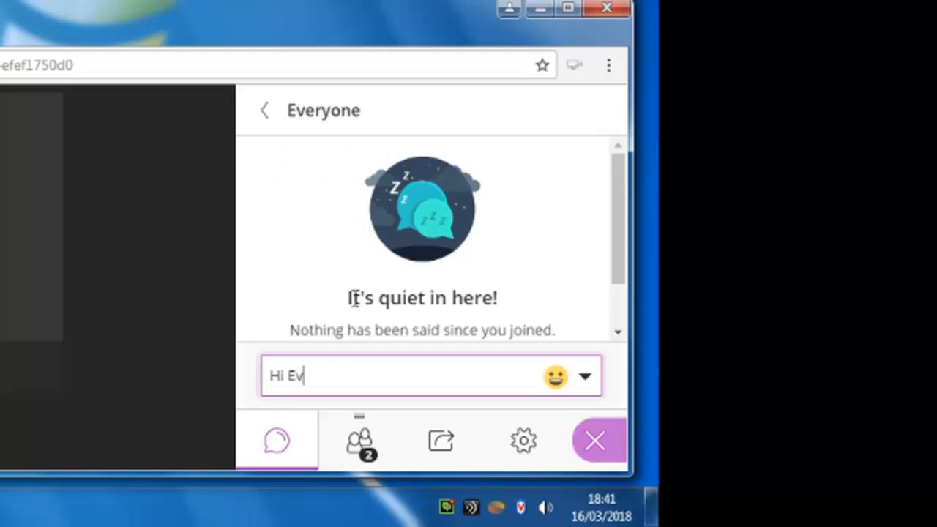
pyautogui.click(263, 110)
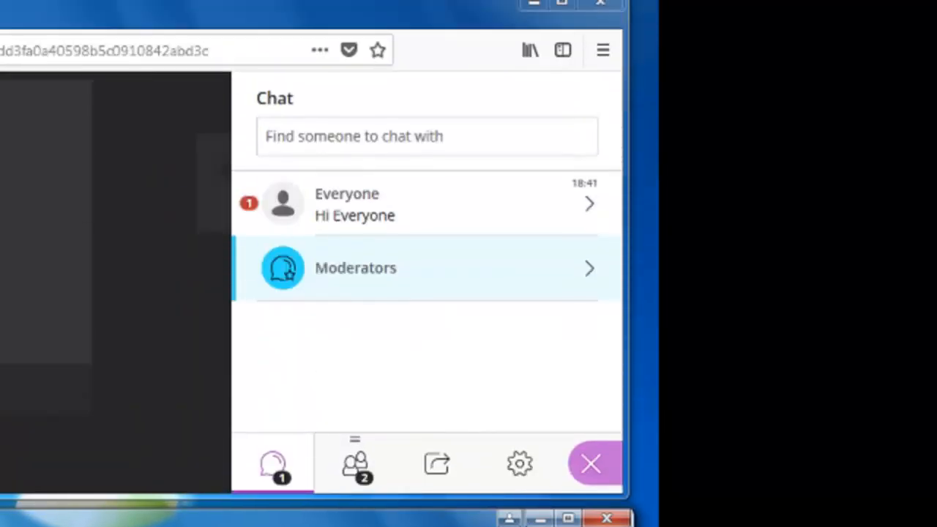
pyautogui.moveTo(378, 208)
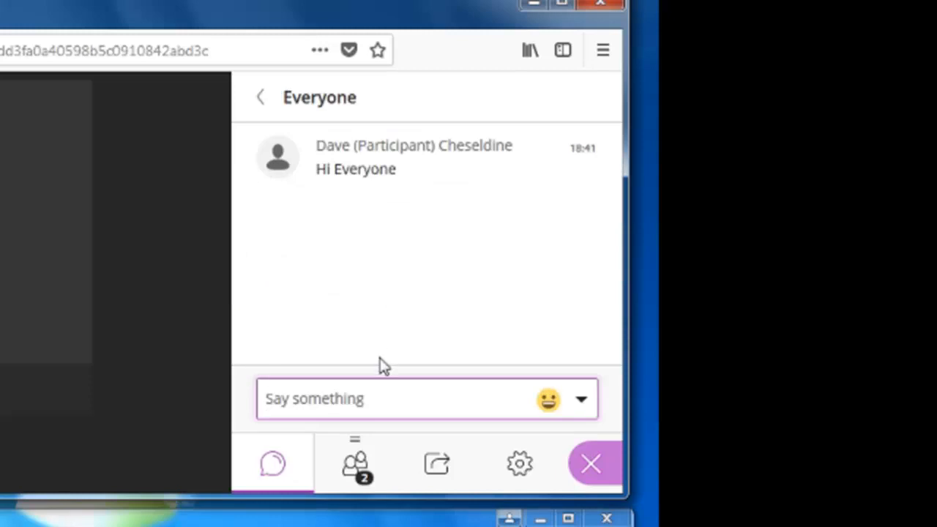
pyautogui.write('Hi Dav')
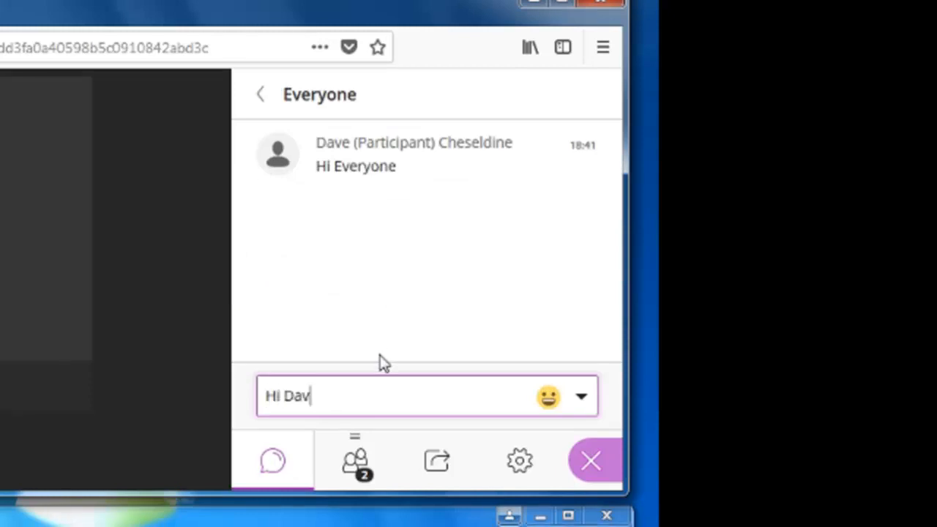
pyautogui.press('Return')
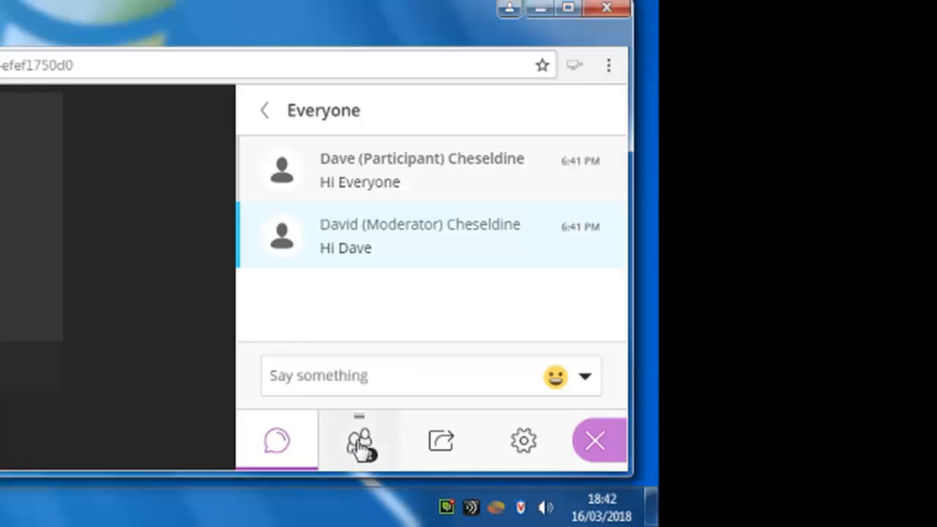
# From the Attendees list, start a private chat with the moderator and send 'HI David'
pyautogui.click(359, 439)
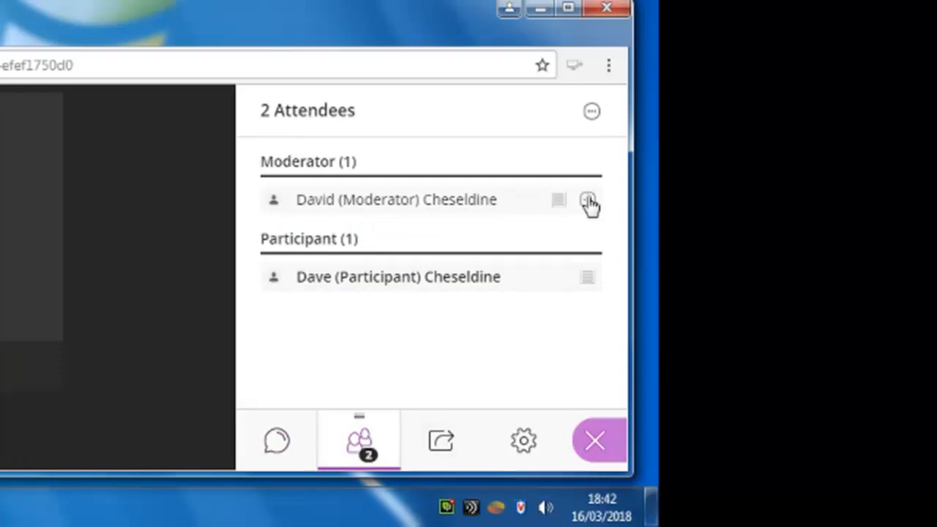
pyautogui.moveTo(589, 199)
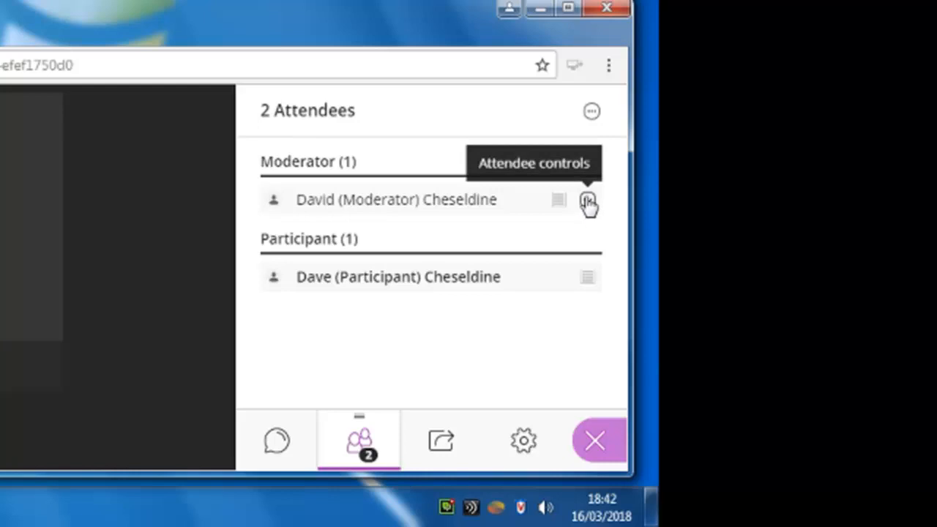
pyautogui.click(589, 199)
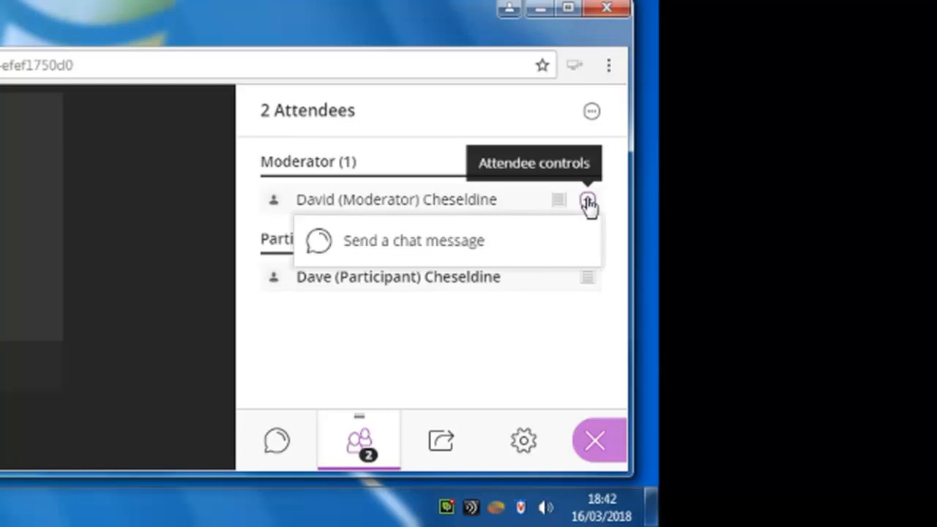
pyautogui.click(413, 240)
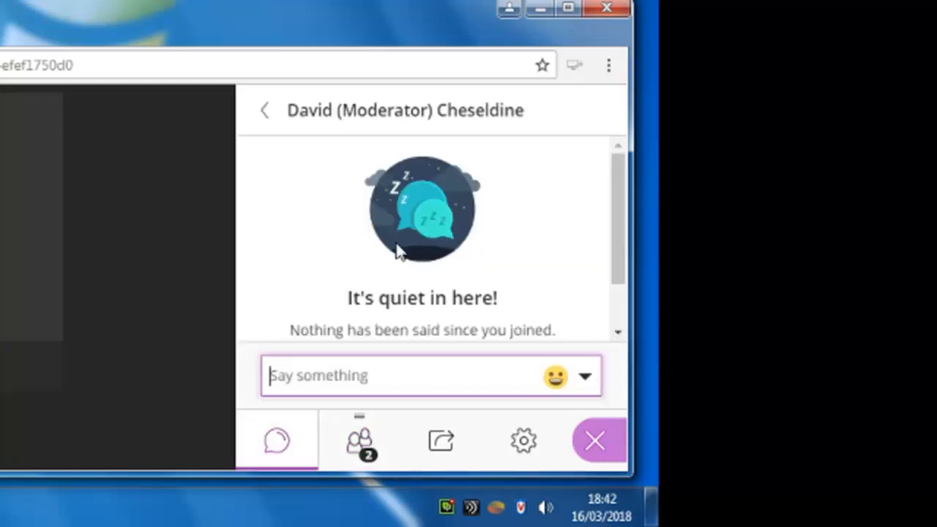
pyautogui.write('HI David')
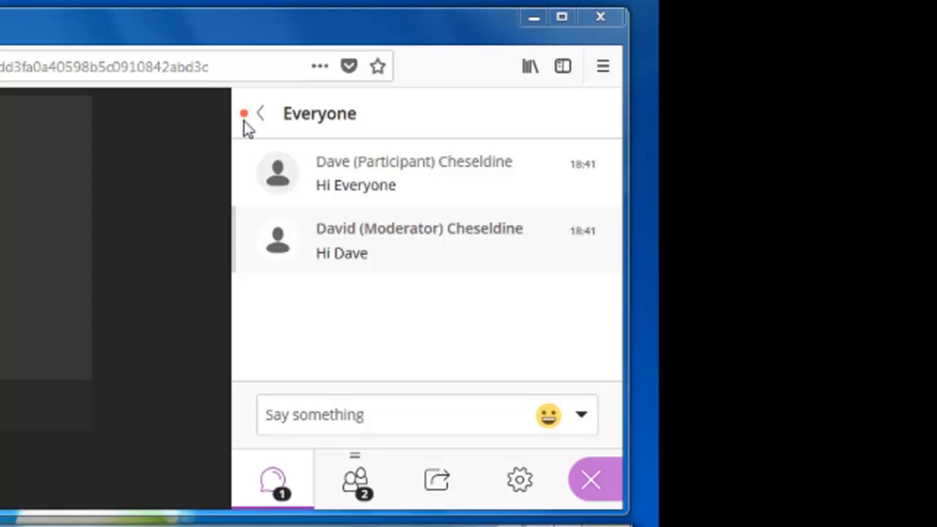
# Reply 'HI Dave' in the moderator's private chat with the participant
pyautogui.click(261, 113)
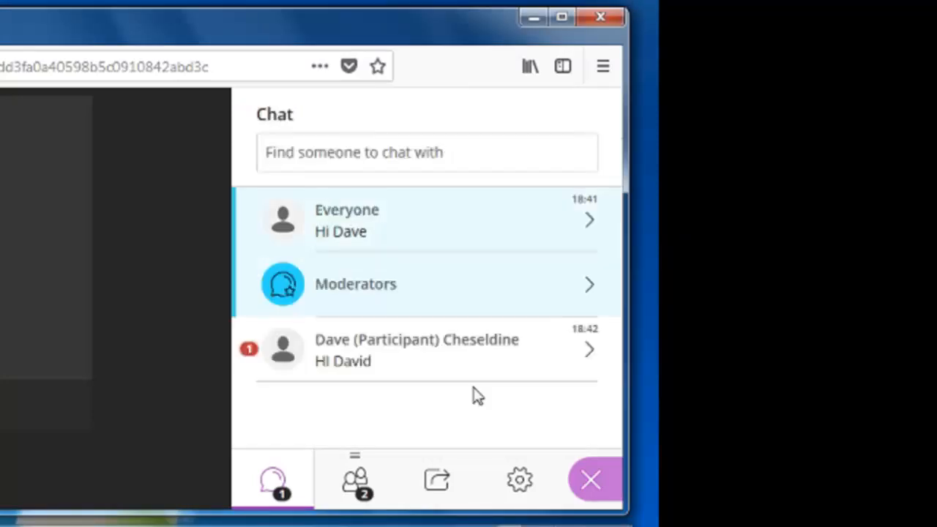
pyautogui.click(416, 349)
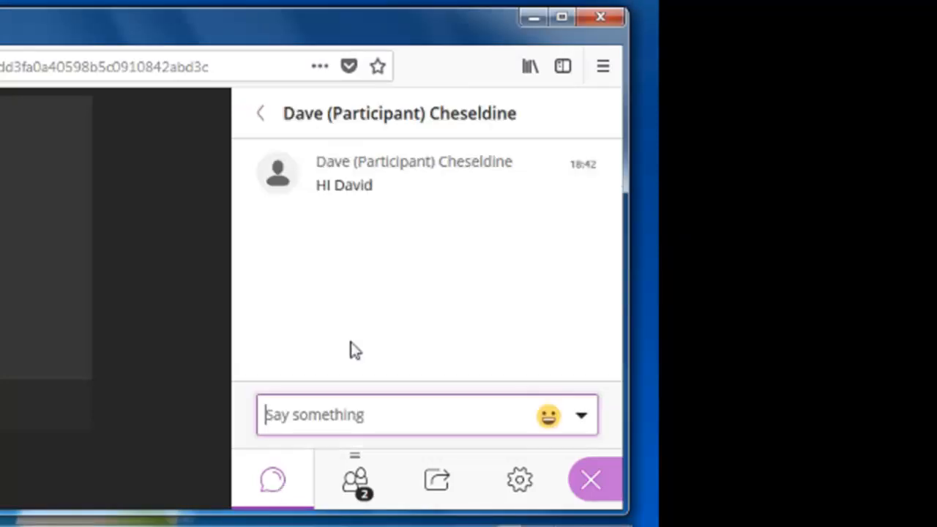
pyautogui.write('HI Davi')
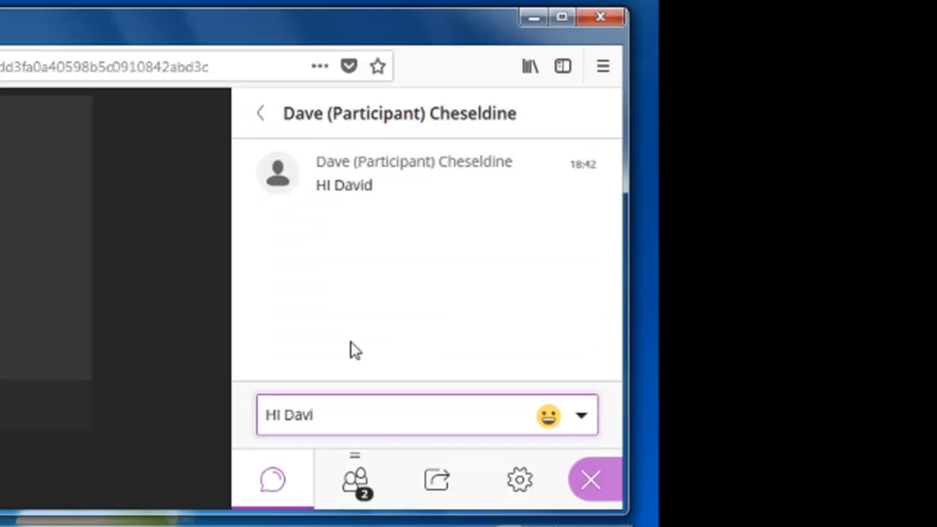
pyautogui.press('Return')
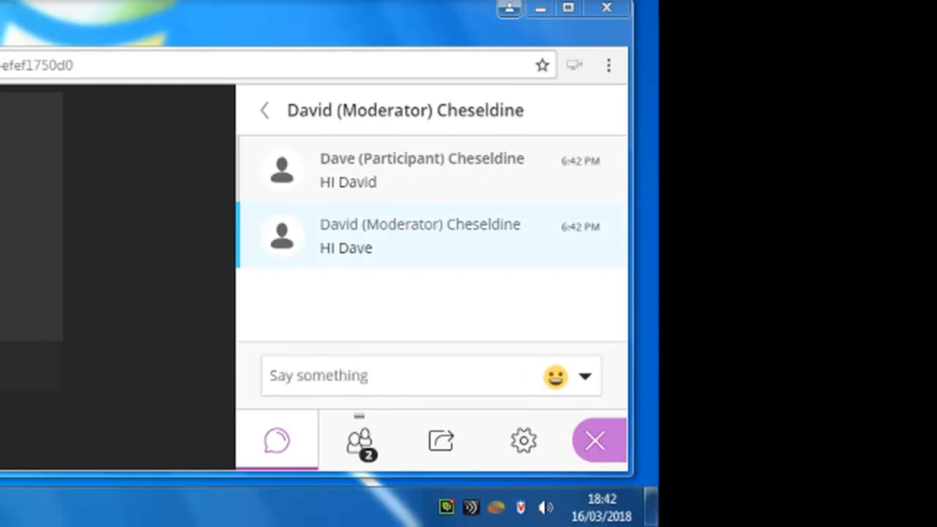
pyautogui.moveTo(431, 3)
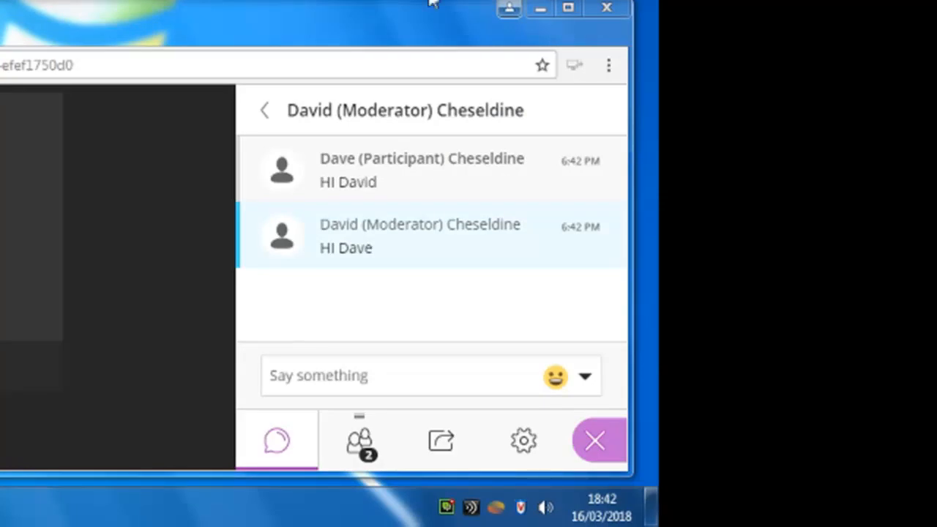
pyautogui.moveTo(440, 439)
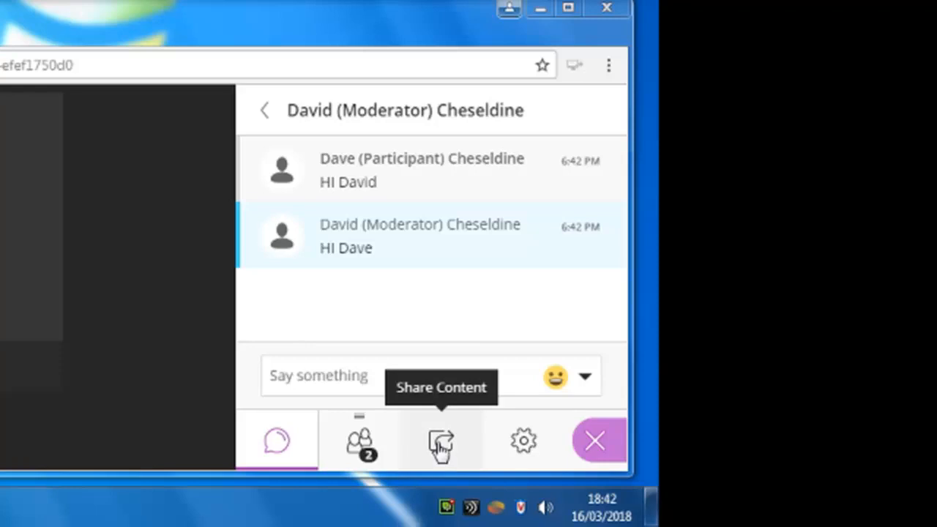
# Share a blank whiteboard with everyone, draw on it, then stop sharing it
pyautogui.click(441, 439)
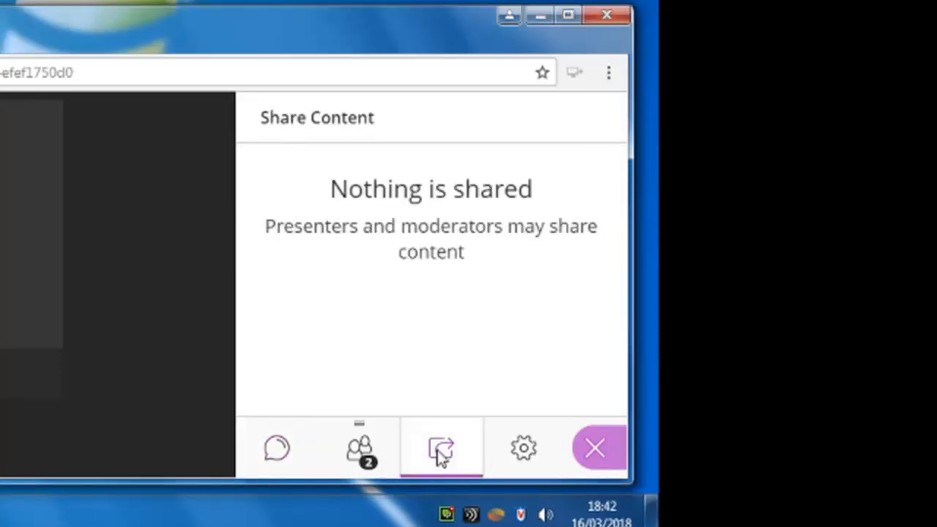
pyautogui.click(441, 448)
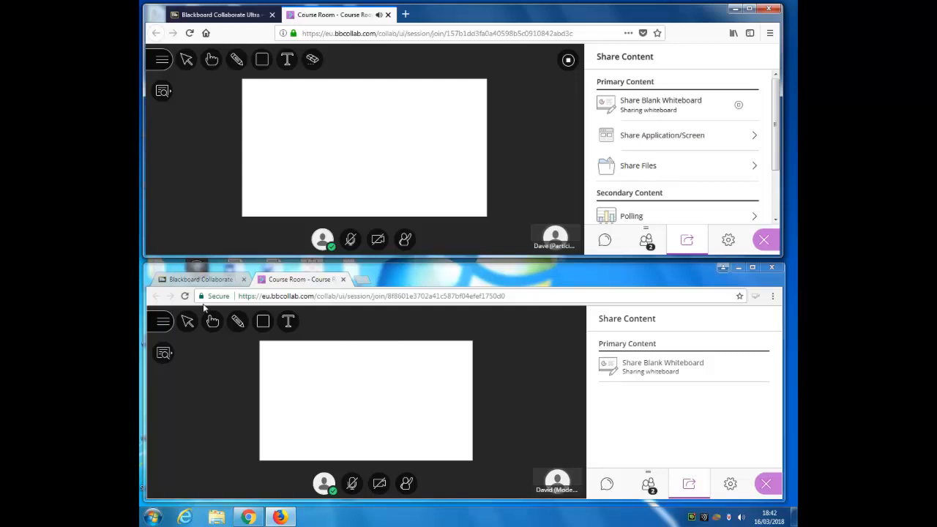
pyautogui.moveTo(287, 378); pyautogui.dragTo(428, 439)
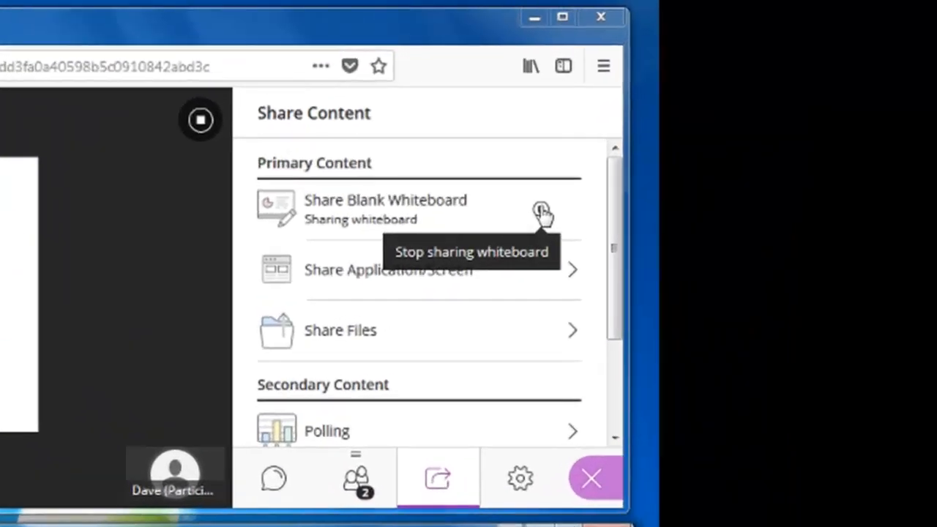
pyautogui.click(542, 212)
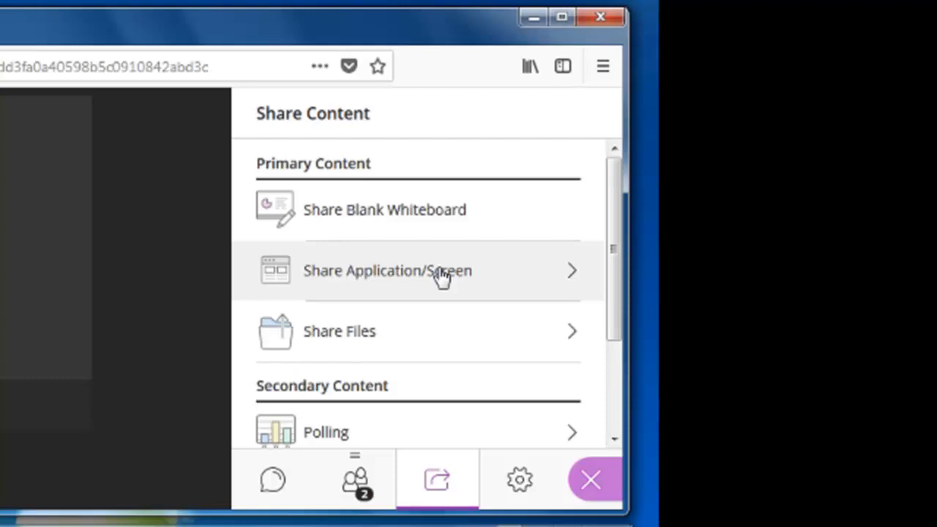
pyautogui.moveTo(381, 337)
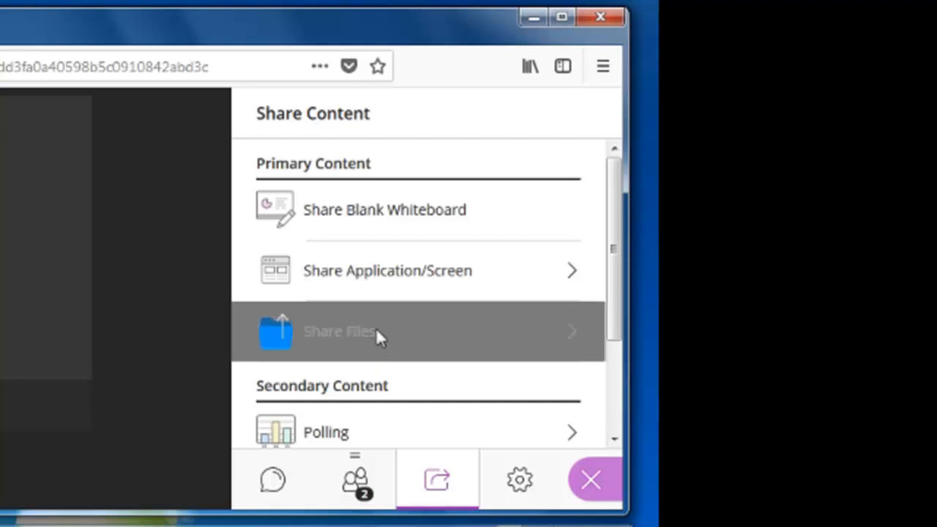
# Share the 3_slide_ppt file from Test Documents and advance to its second slide
pyautogui.click(340, 331)
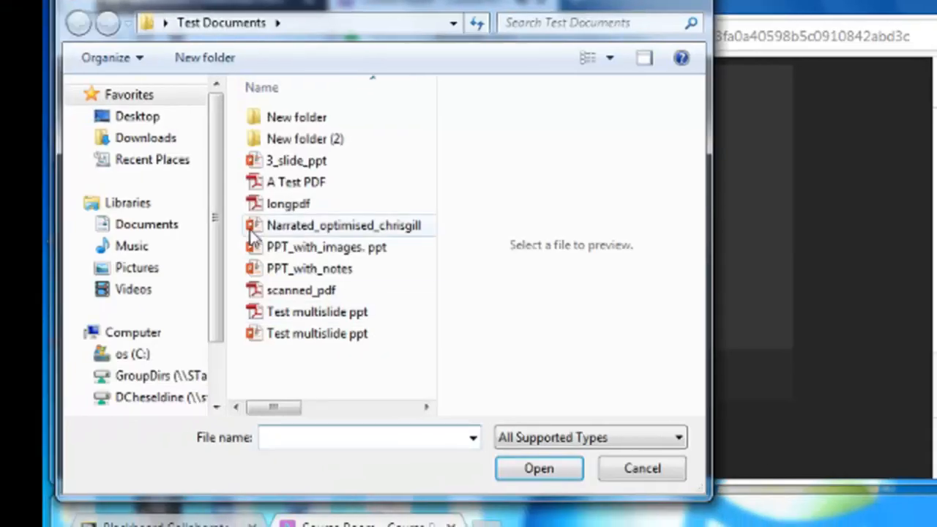
pyautogui.click(296, 160)
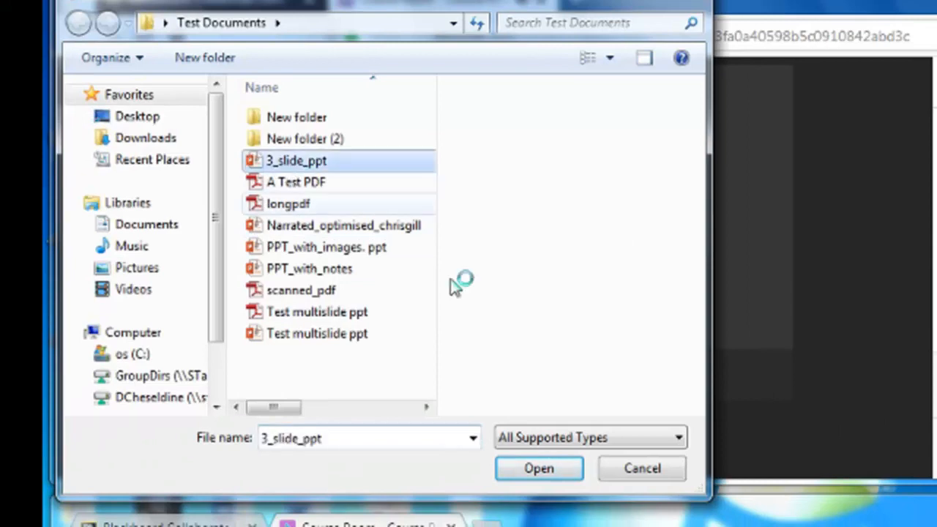
pyautogui.click(539, 469)
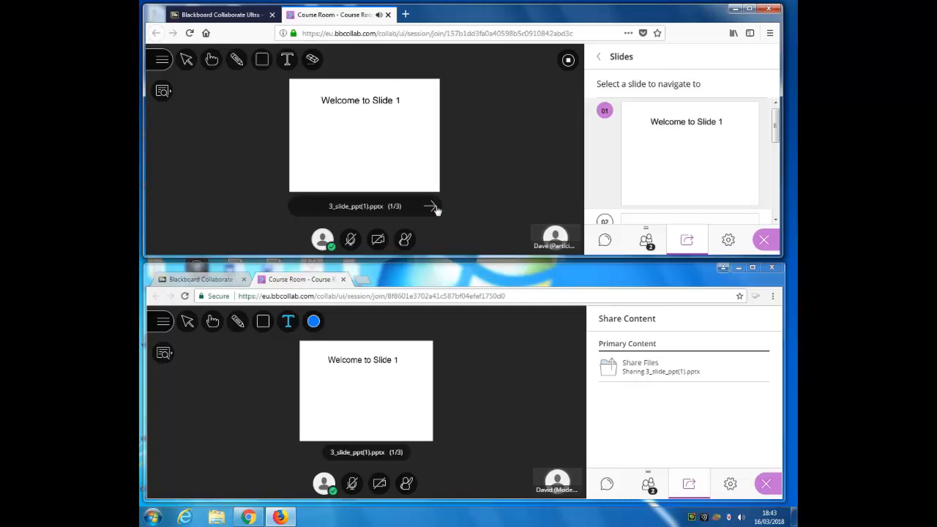
pyautogui.click(430, 205)
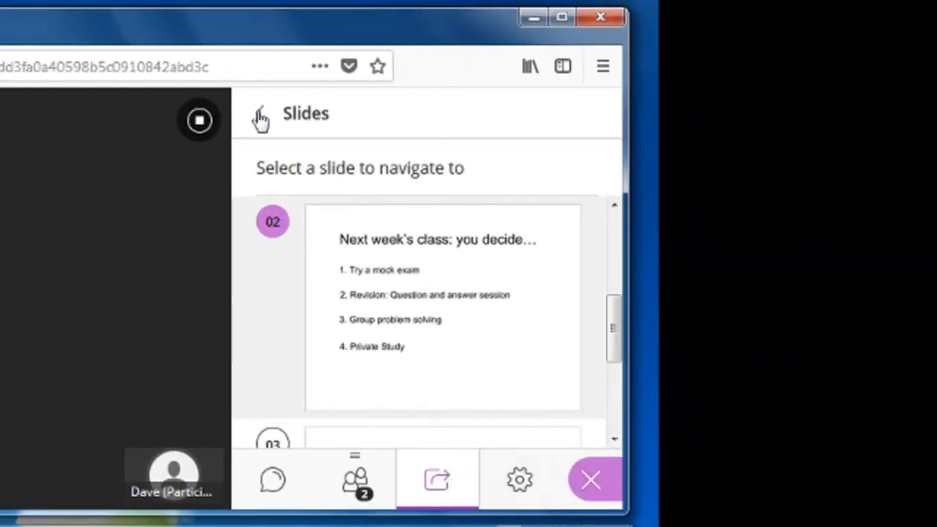
# Start a four-choice poll and reveal the participant's answer, choice 3
pyautogui.click(436, 480)
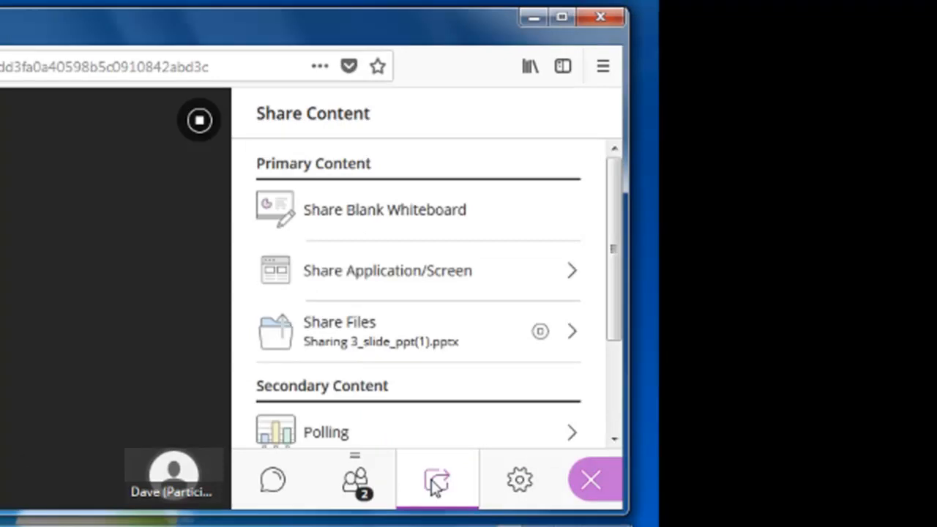
pyautogui.scroll(-3)
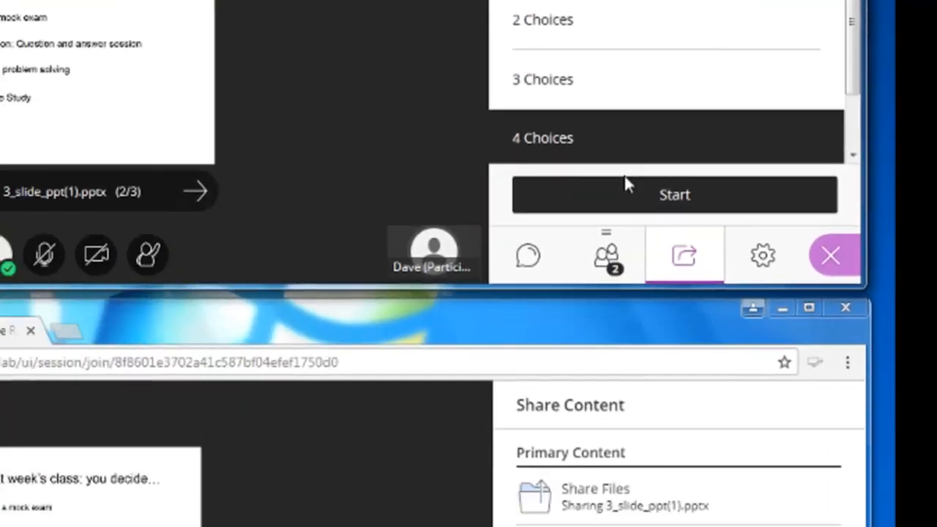
pyautogui.click(674, 194)
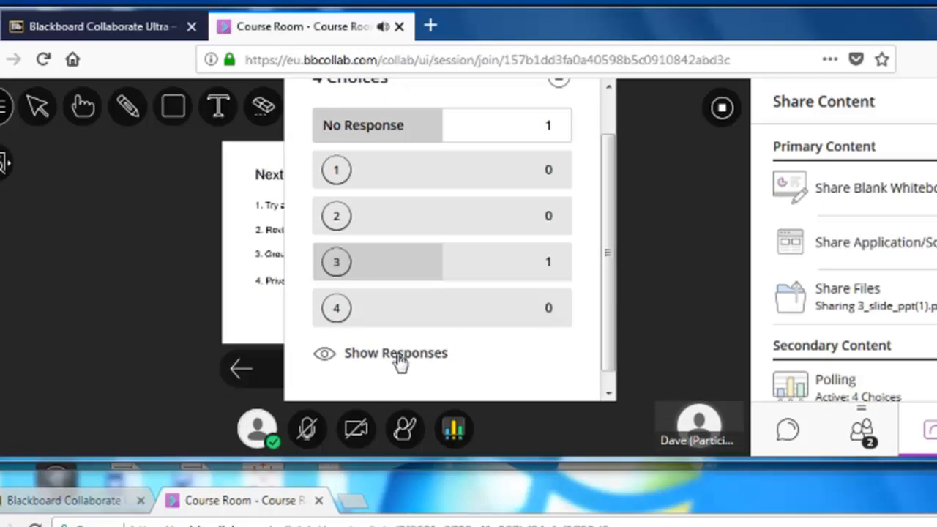
pyautogui.click(396, 352)
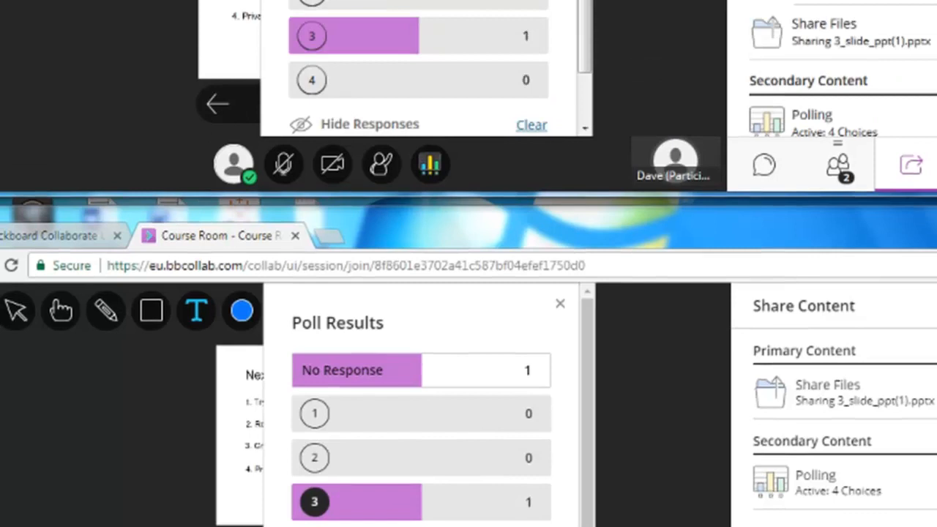
pyautogui.click(559, 303)
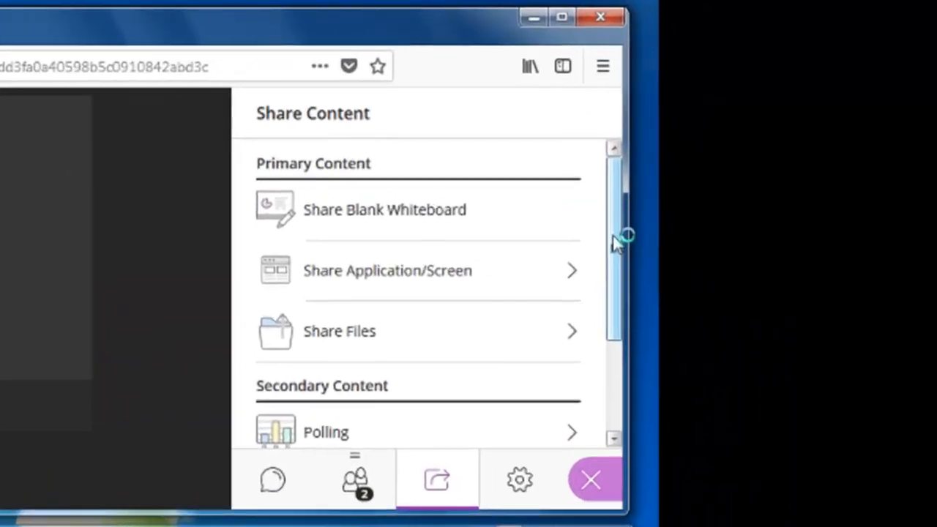
# Start custom breakout groups with the participant assigned to Group 1
pyautogui.scroll(-3)
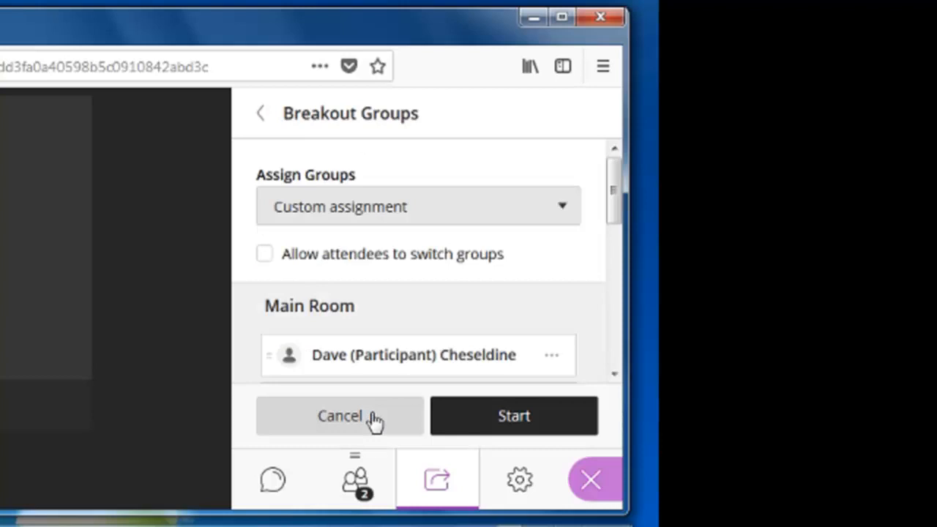
pyautogui.scroll(-3)
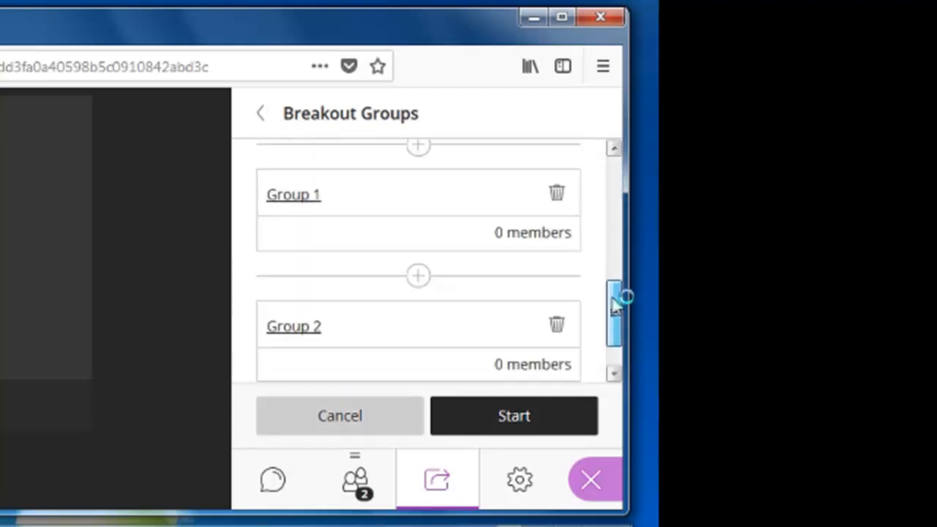
pyautogui.scroll(3)
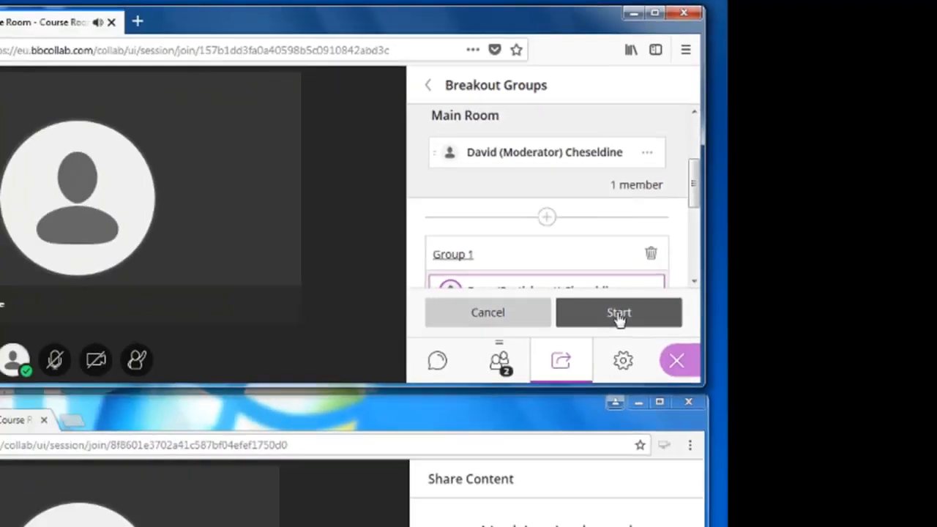
pyautogui.click(618, 313)
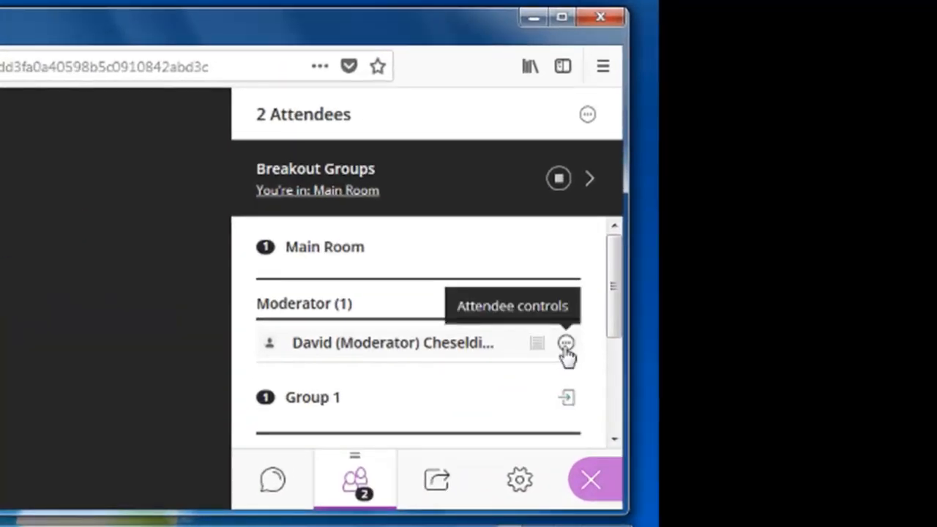
# Move the participant from Group 1 into Group 2 via the attendee options
pyautogui.scroll(-3)
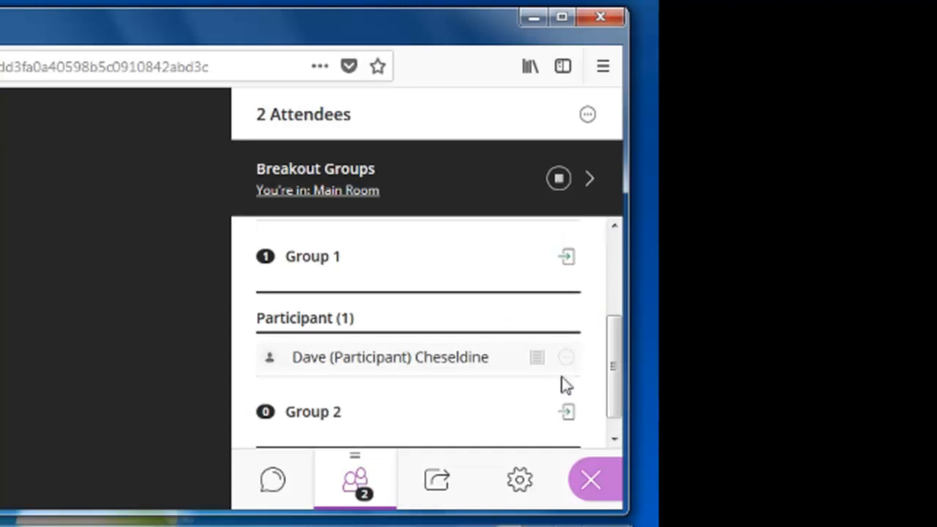
pyautogui.moveTo(569, 358)
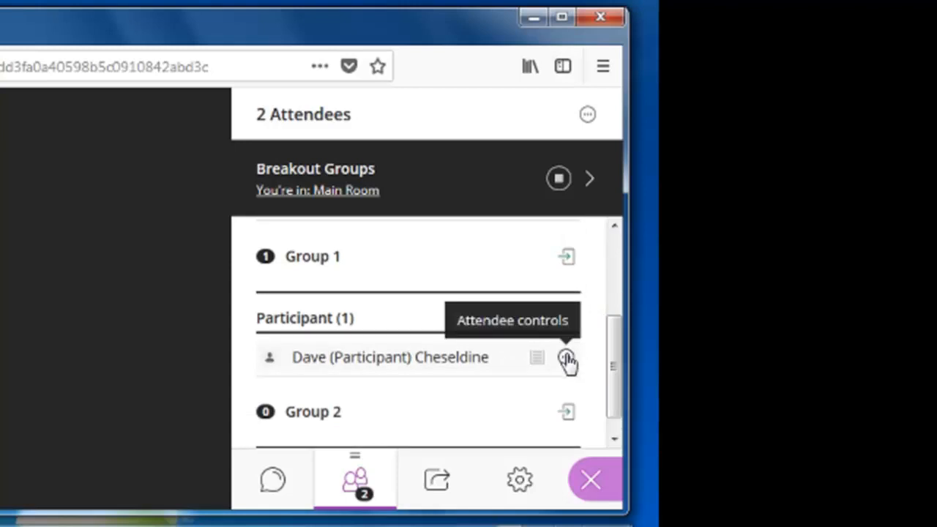
pyautogui.click(568, 359)
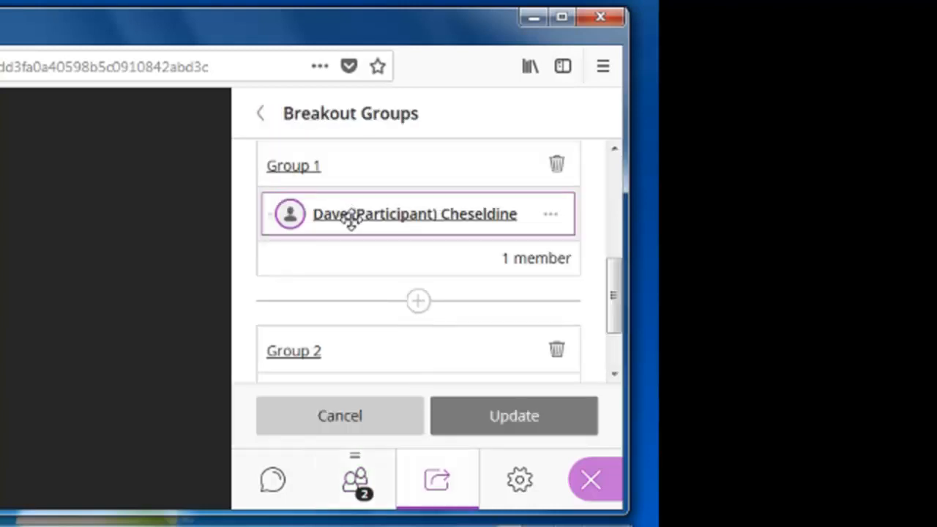
pyautogui.scroll(3)
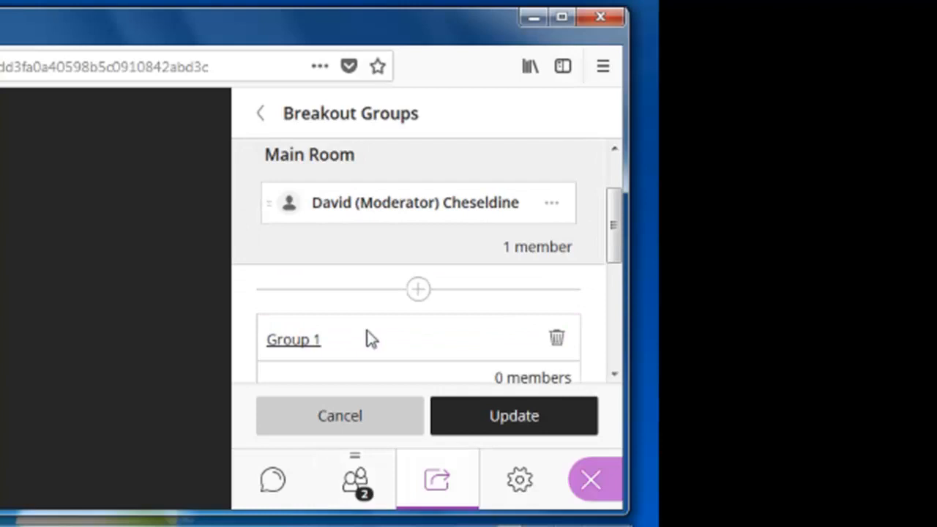
pyautogui.click(512, 416)
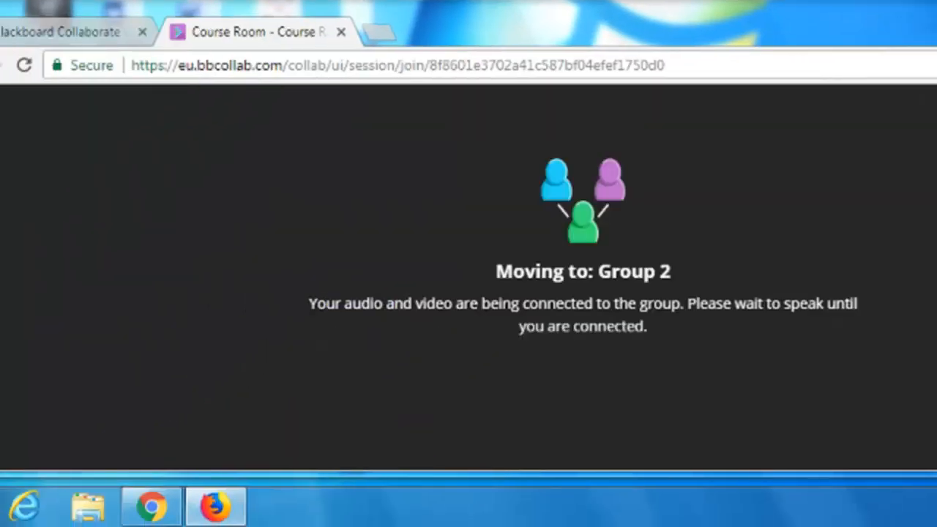
pyautogui.moveTo(688, 252)
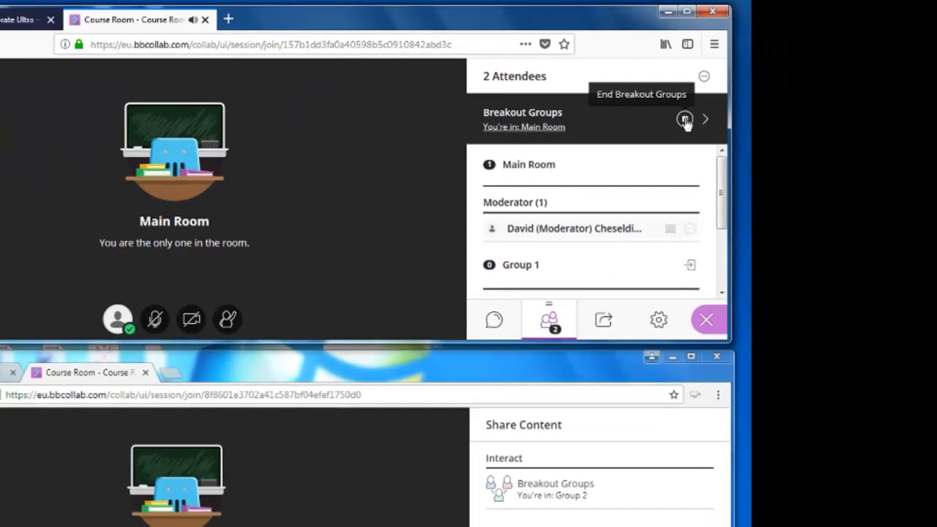
# End the breakout groups so the participant returns to the Main Room
pyautogui.click(686, 119)
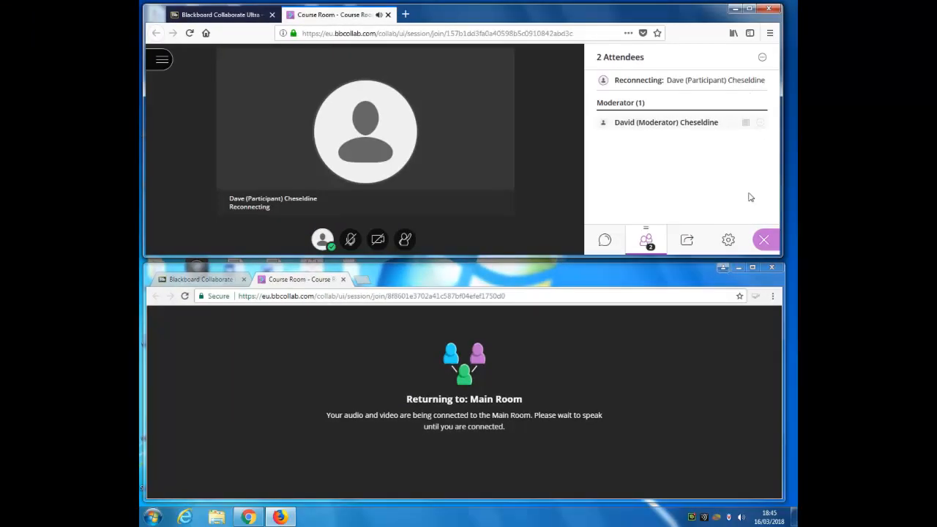
pyautogui.moveTo(769, 325)
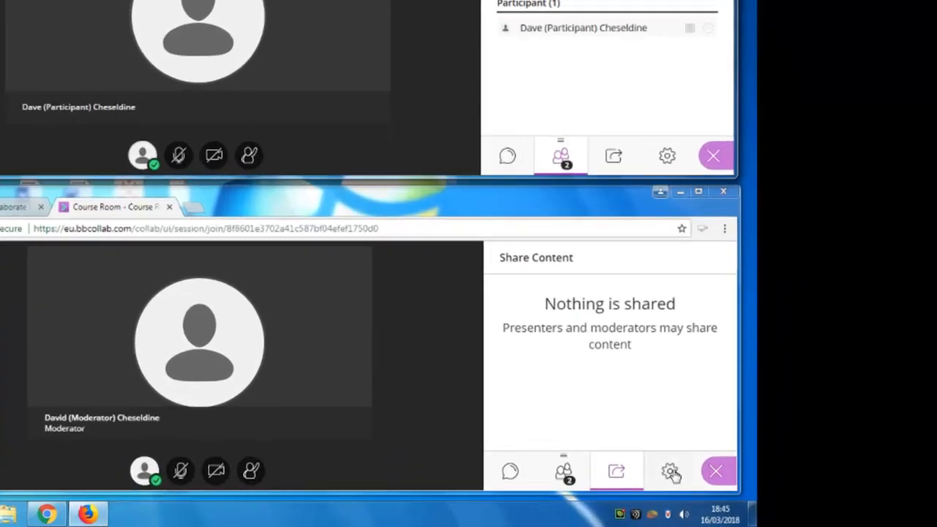
# Reach the Participants can permissions in Session Settings to disable audio and video sharing
pyautogui.click(671, 471)
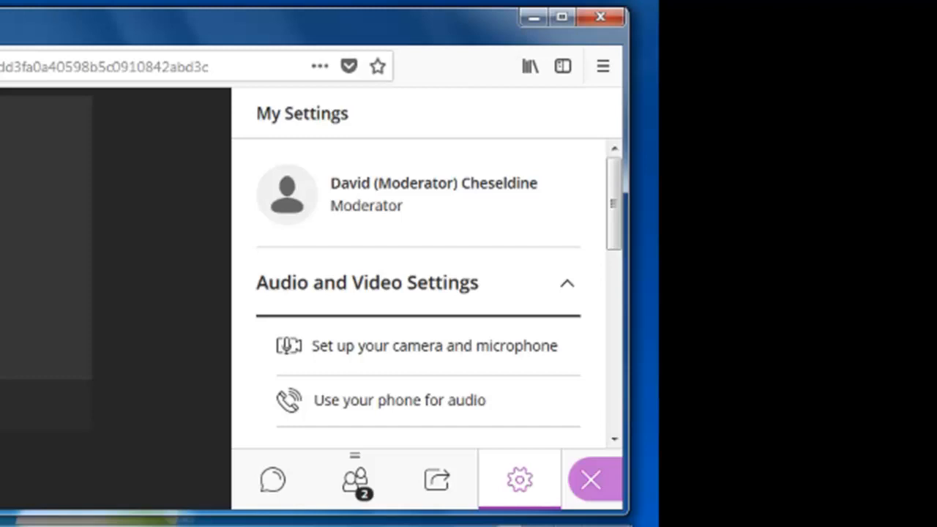
pyautogui.moveTo(613, 197)
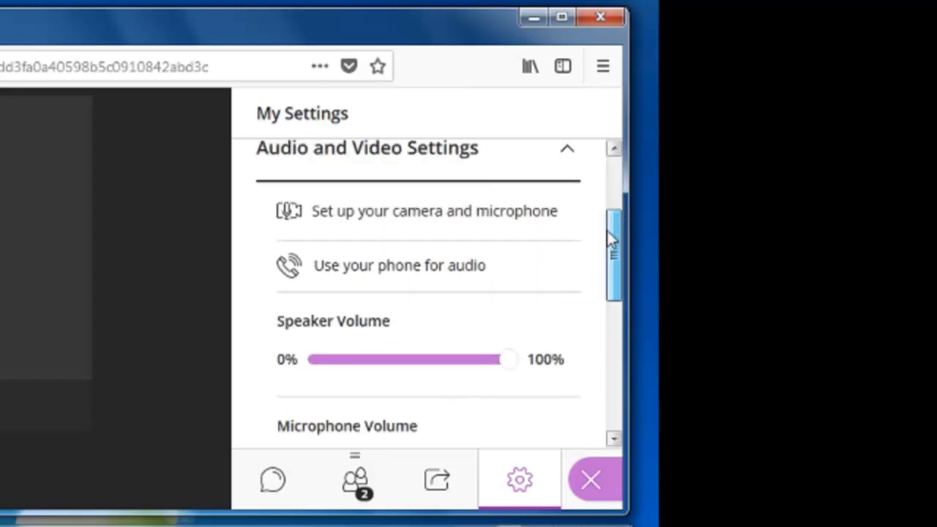
pyautogui.scroll(-3)
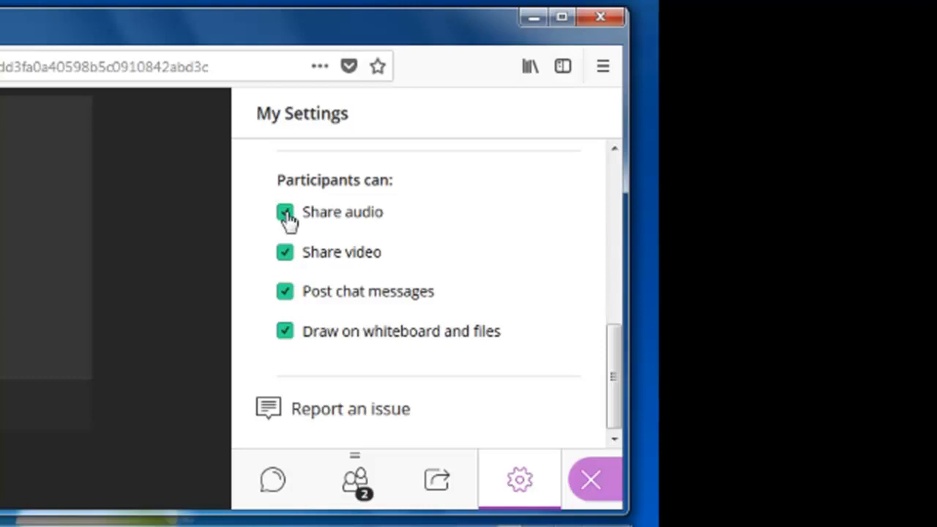
pyautogui.moveTo(285, 255)
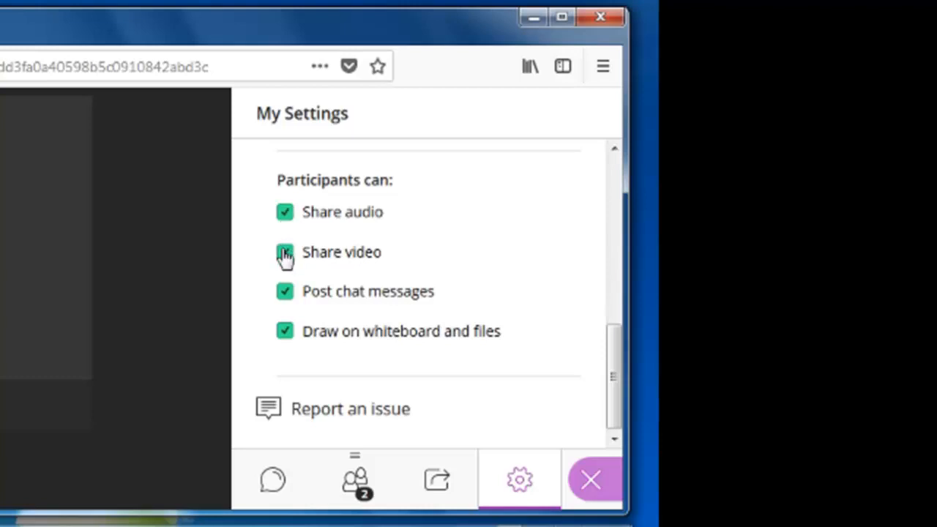
pyautogui.moveTo(285, 216)
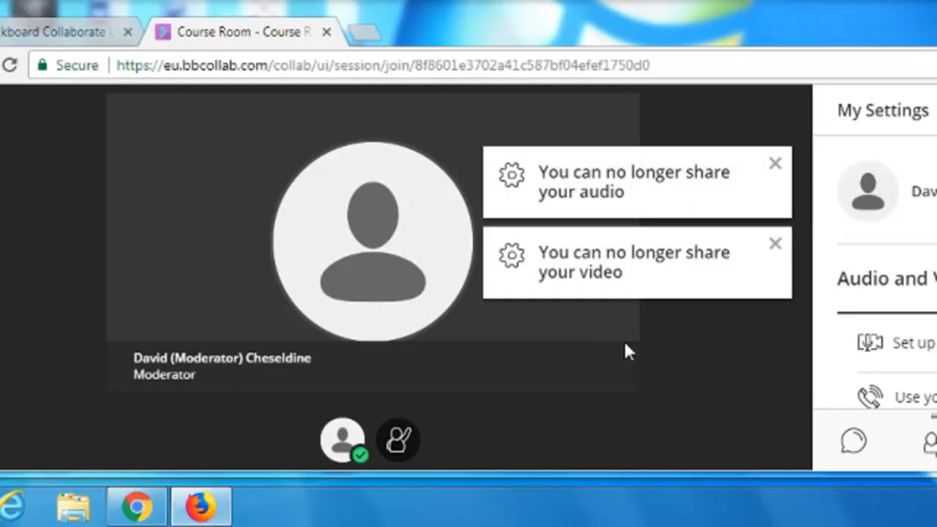
pyautogui.moveTo(717, 345)
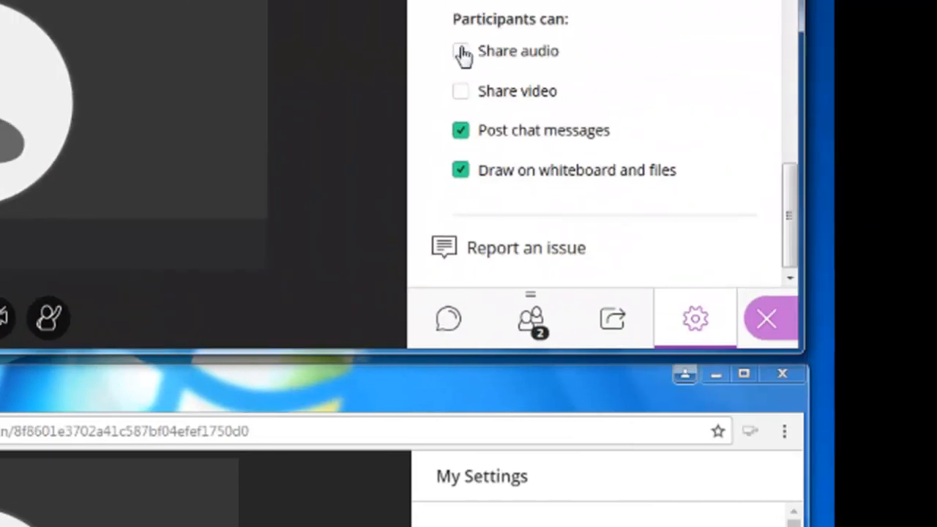
# Re-enable Share audio and Share video for participants
pyautogui.click(460, 50)
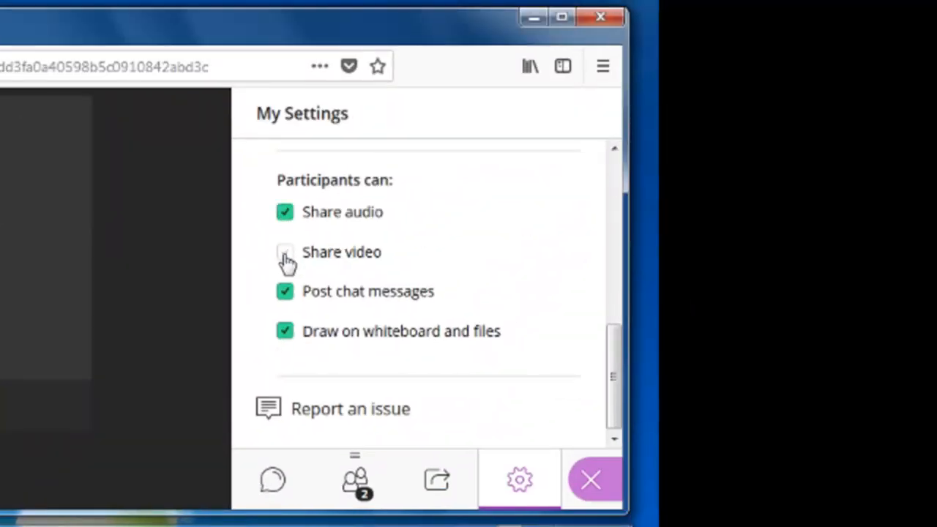
pyautogui.click(284, 252)
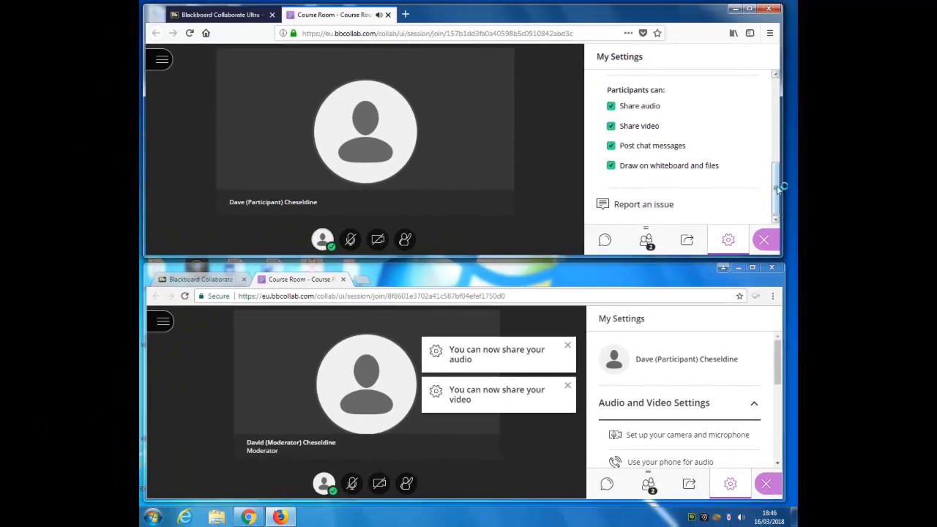
pyautogui.click(568, 346)
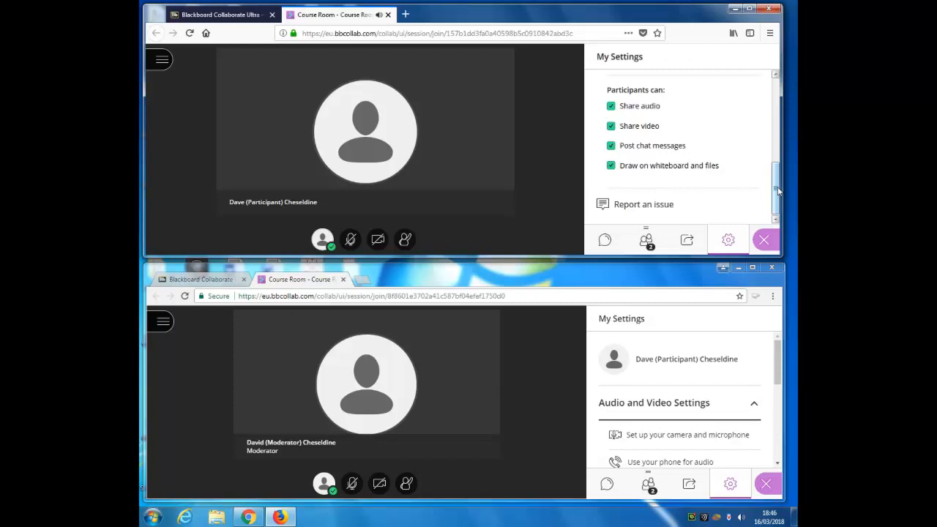
pyautogui.moveTo(780, 191)
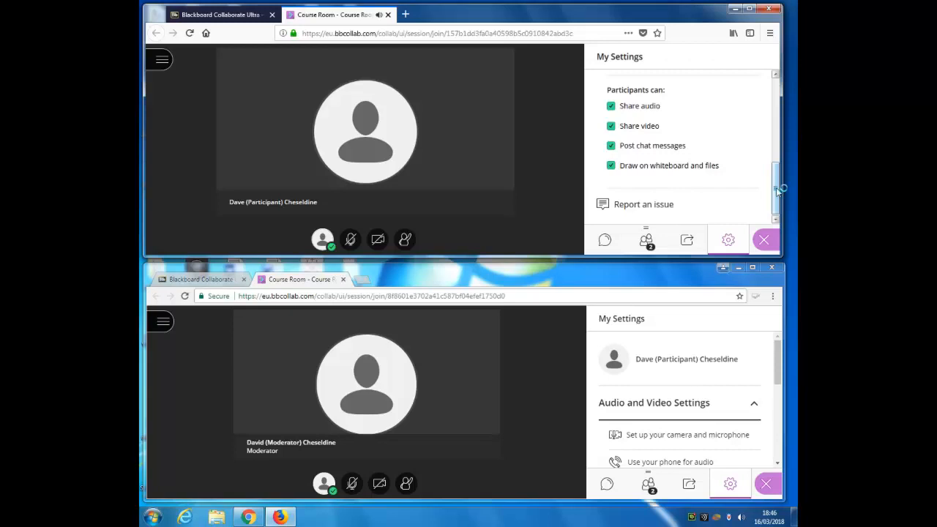
pyautogui.scroll(3)
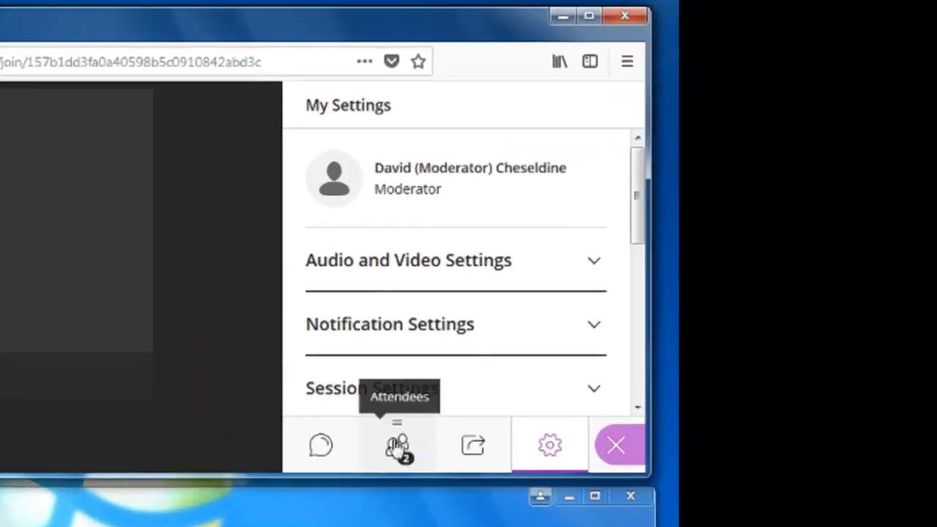
# Show the Attendees panel and its More options menu to reach Mute all
pyautogui.click(398, 445)
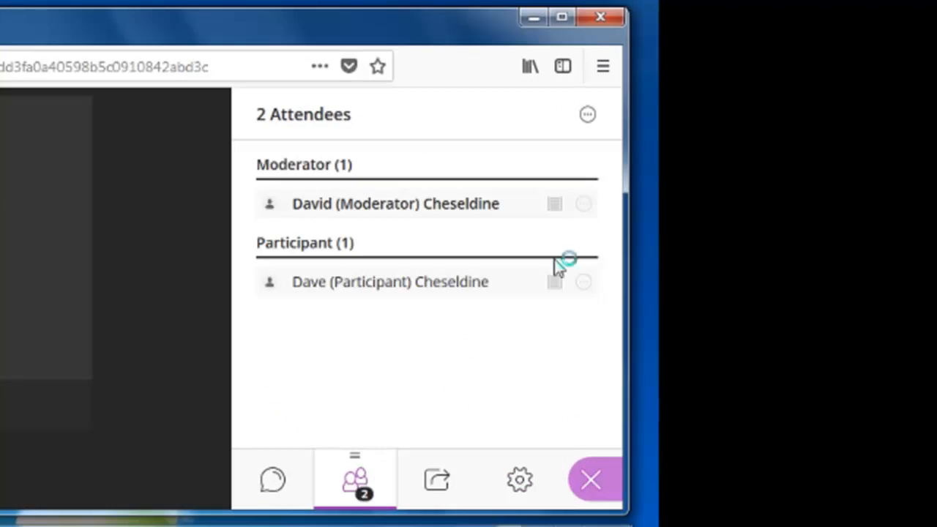
pyautogui.moveTo(589, 115)
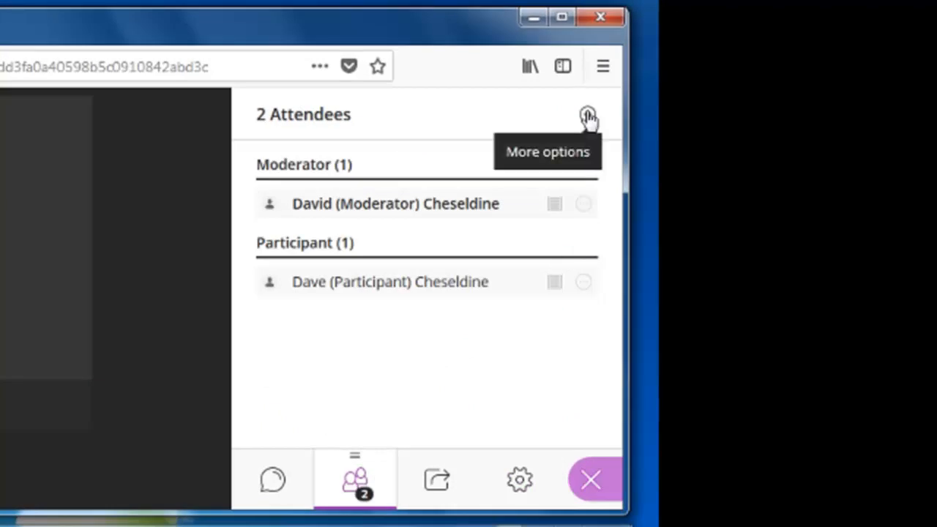
pyautogui.click(588, 114)
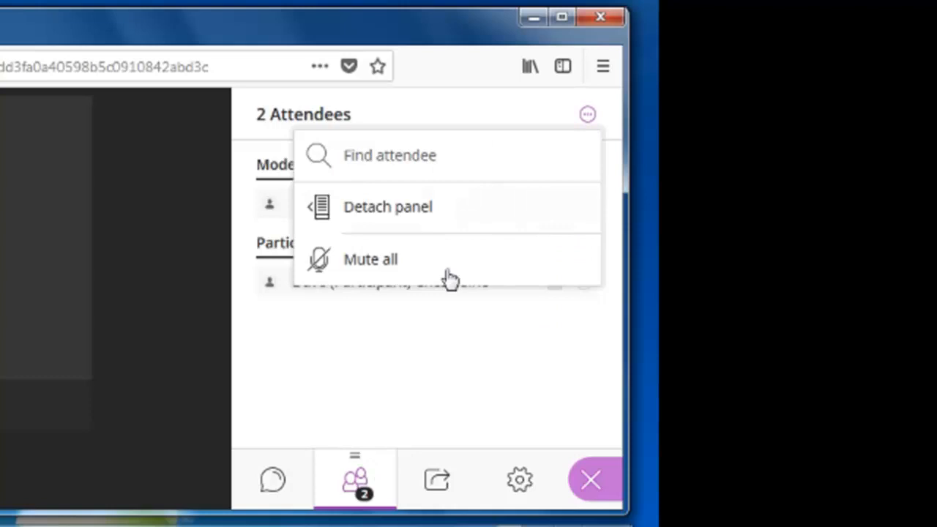
pyautogui.moveTo(380, 264)
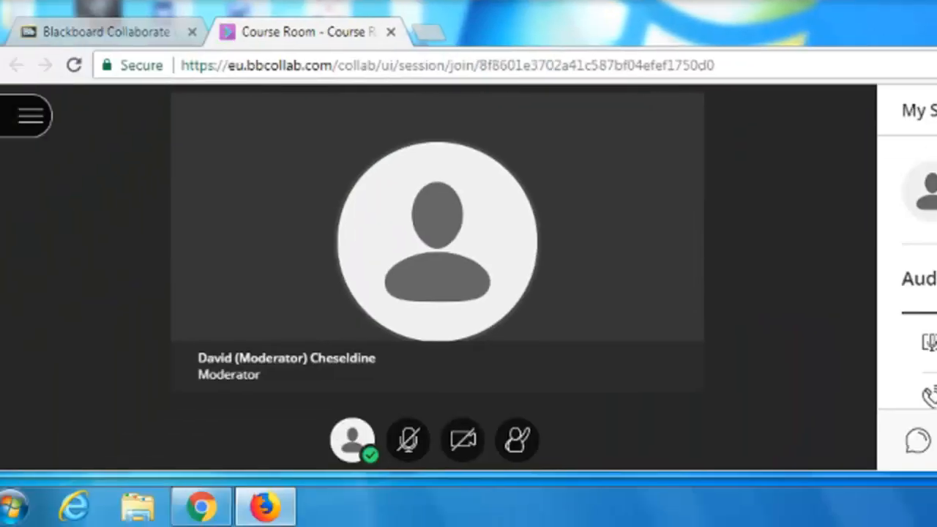
pyautogui.moveTo(769, 235)
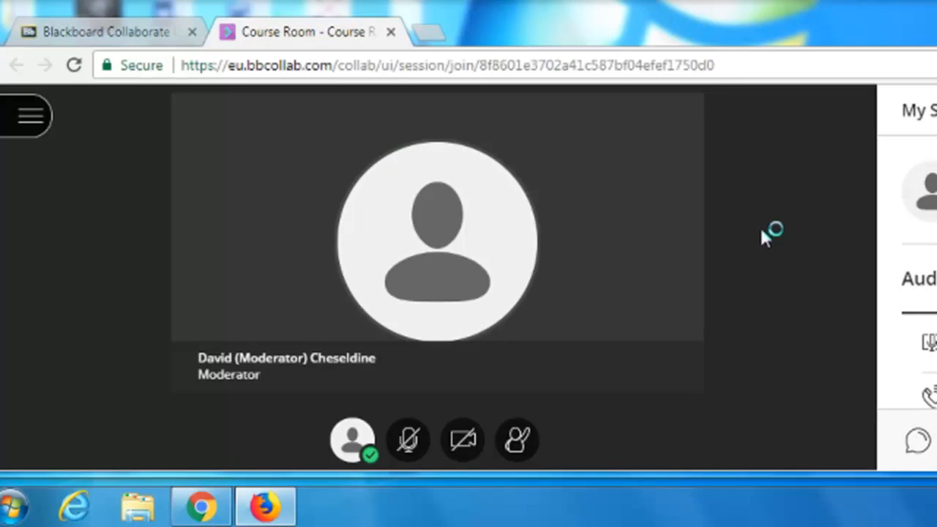
pyautogui.moveTo(407, 440)
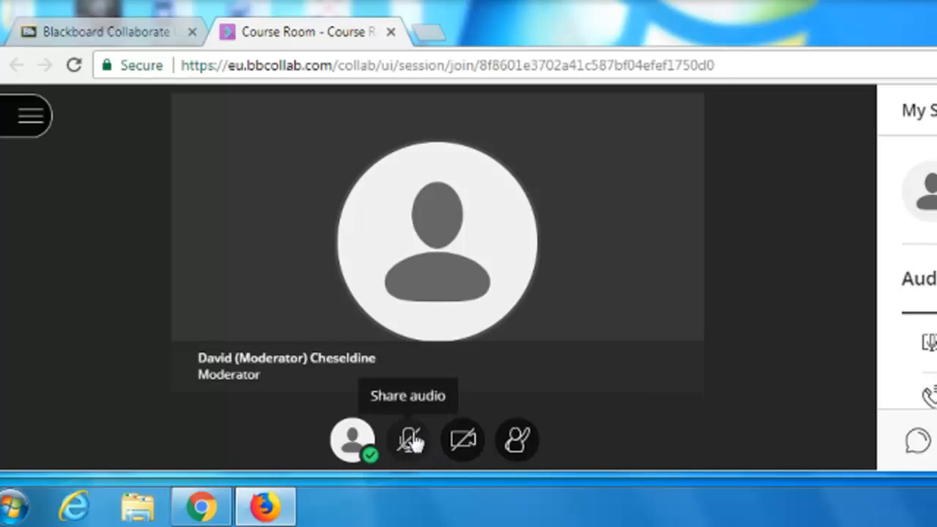
pyautogui.moveTo(431, 466)
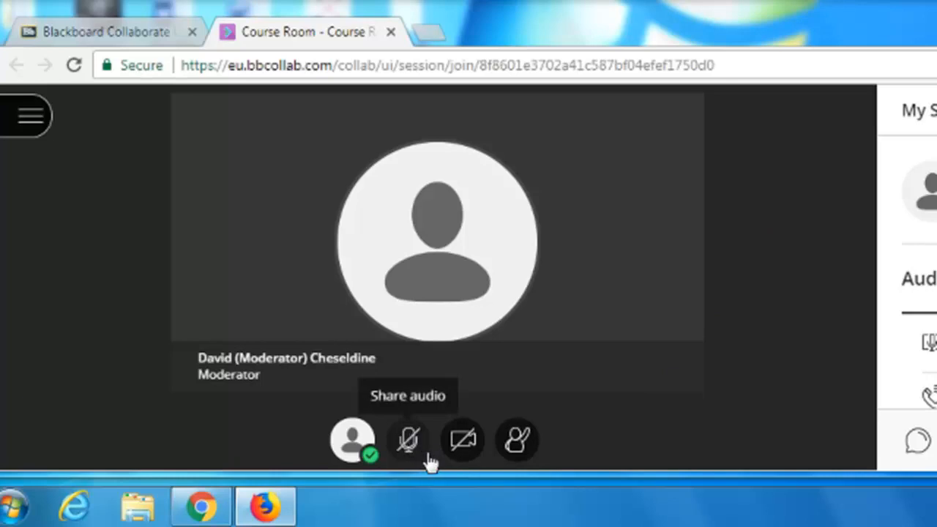